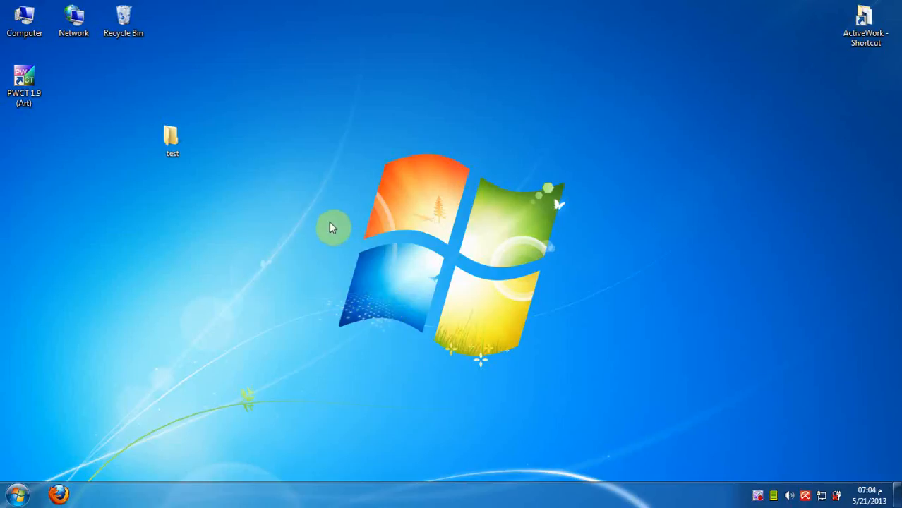
Run the compiled TEST.exe from the test folder and close its Hello World window
left_click(172, 141)
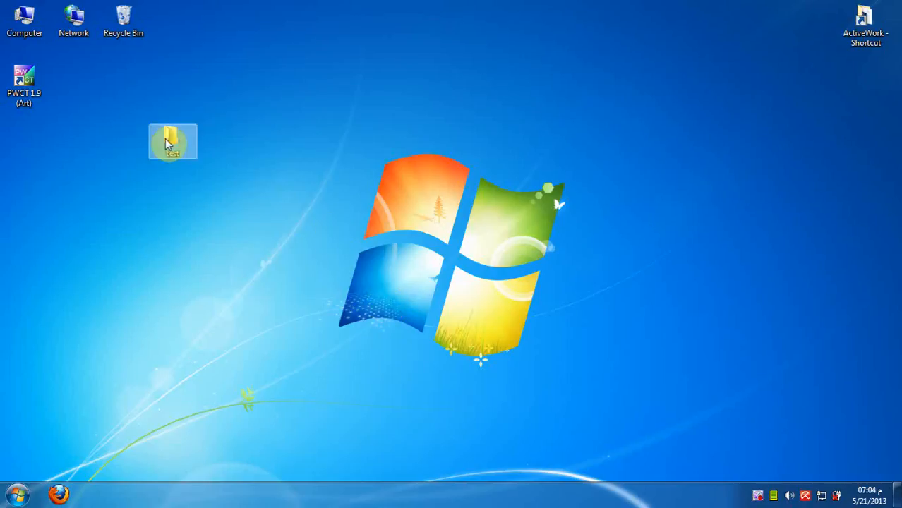
double_click(172, 141)
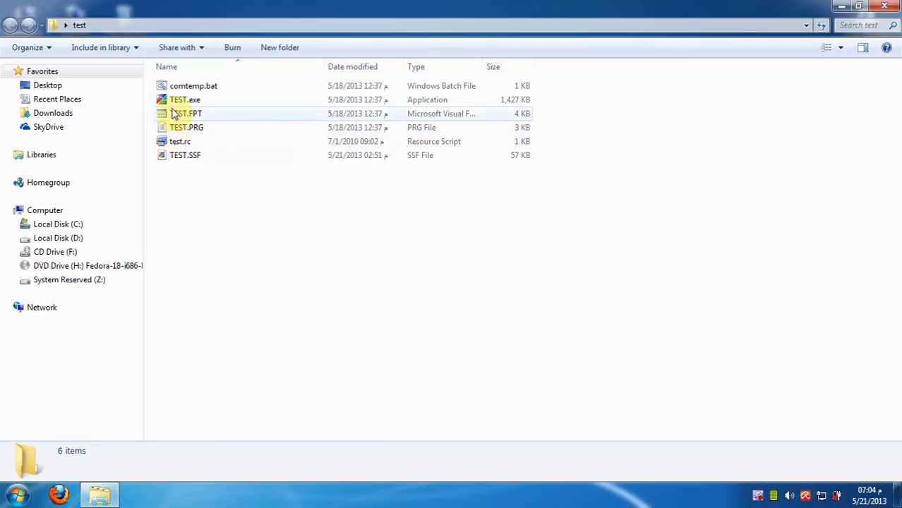
double_click(183, 98)
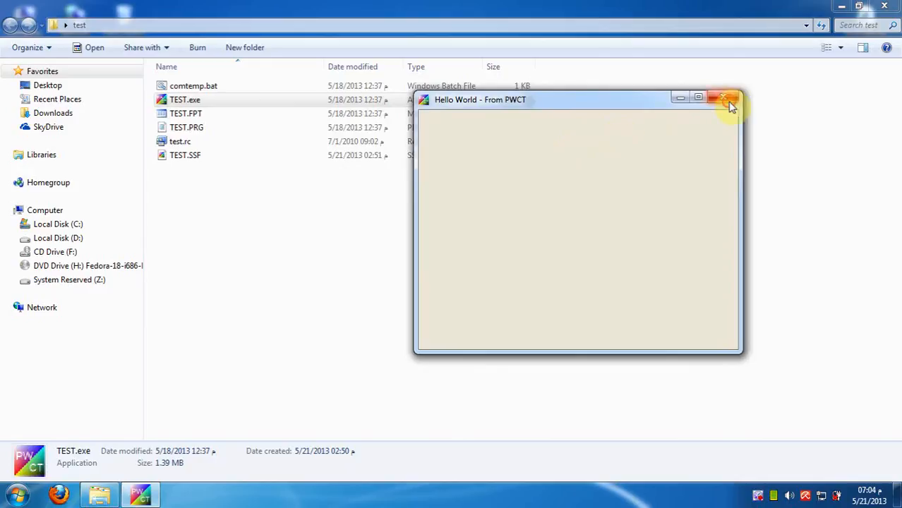
left_click(725, 99)
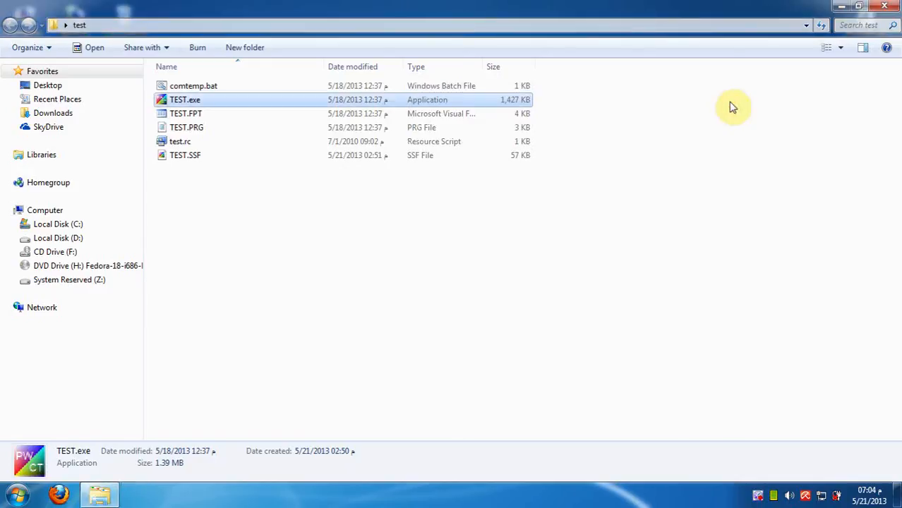
Launch the TEST.SSF project file into PWCT
left_click(185, 154)
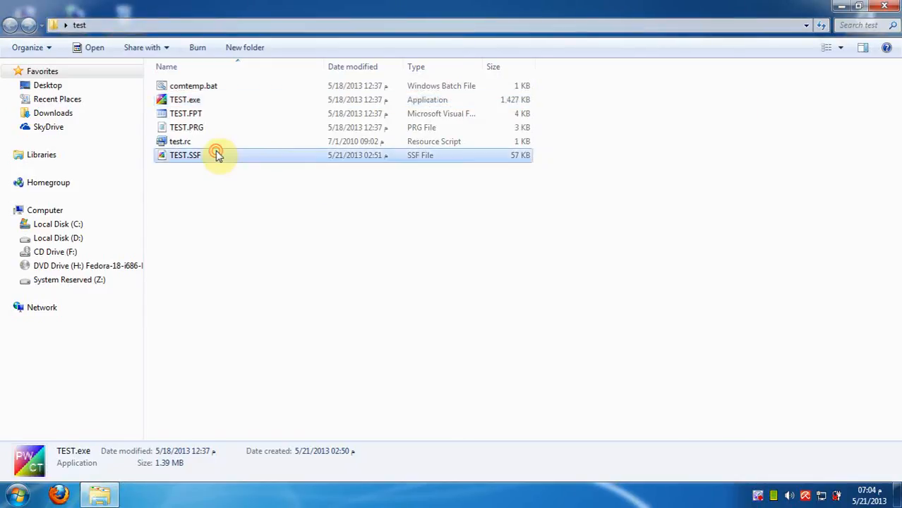
double_click(185, 154)
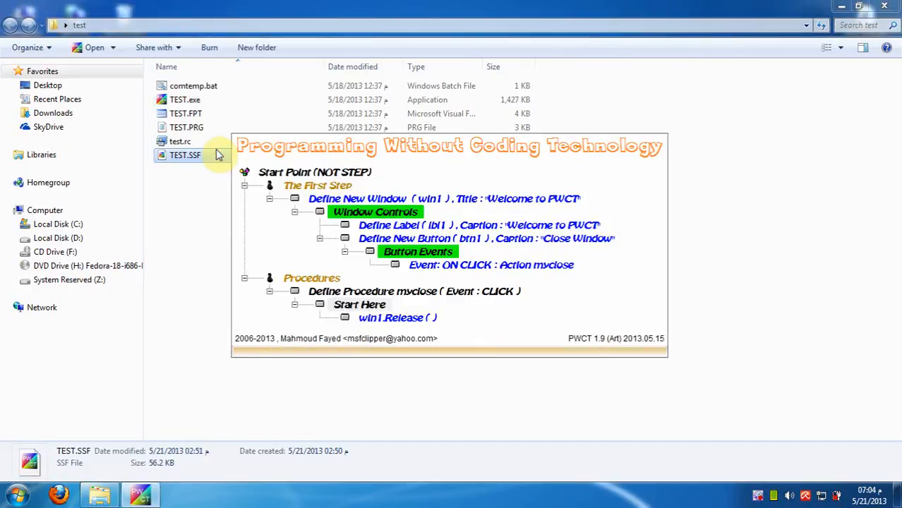
double_click(185, 154)
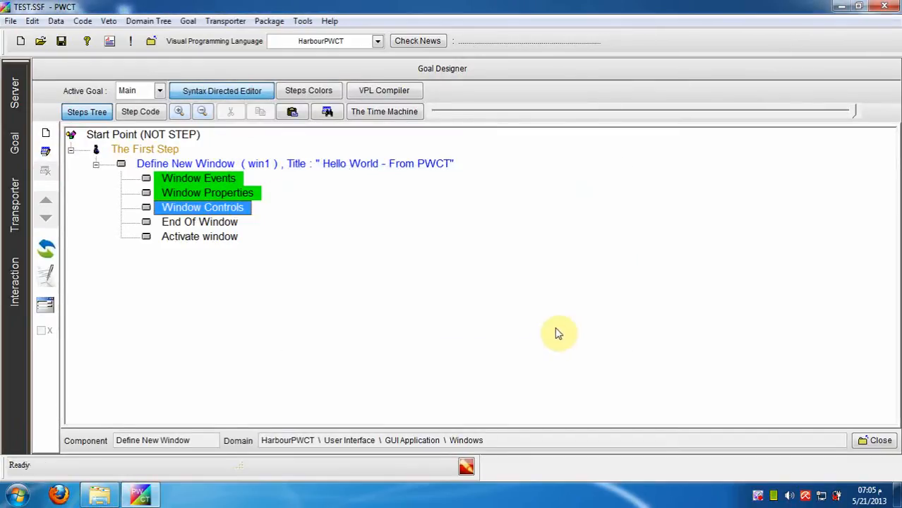
mouse_move(217, 164)
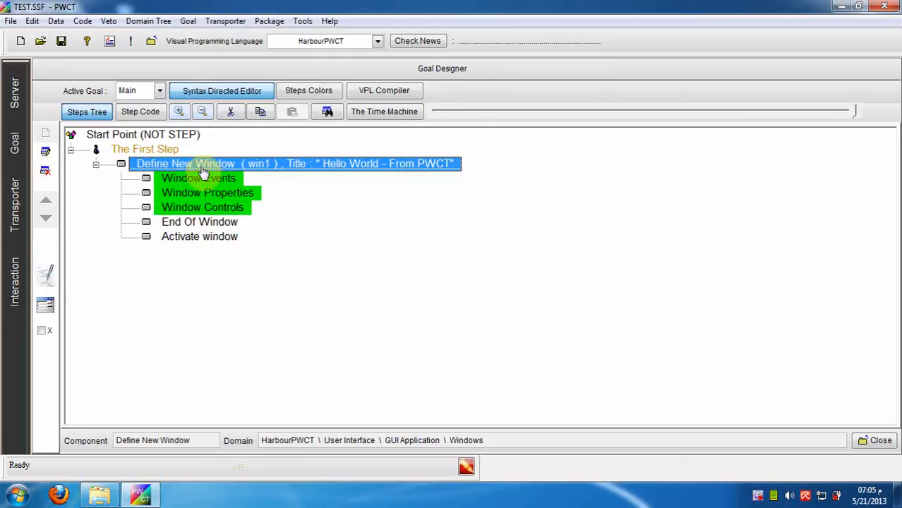
mouse_move(186, 384)
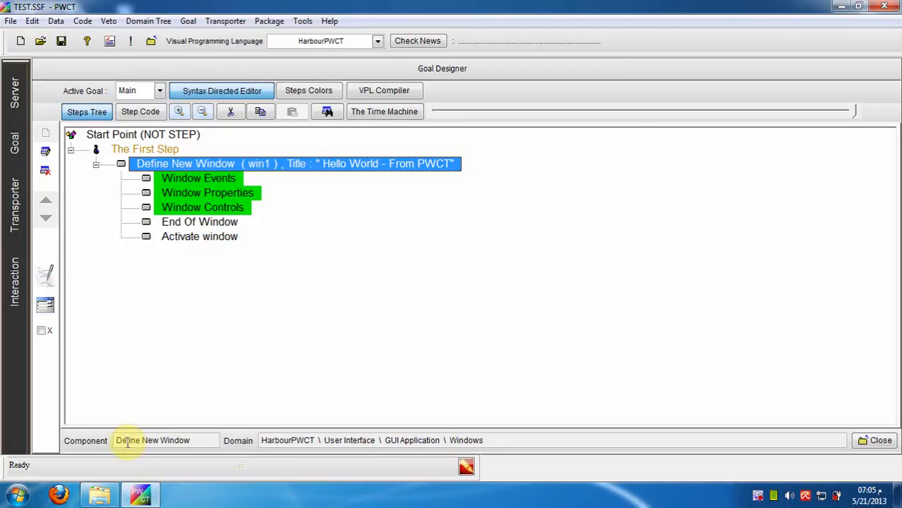
Select the Start Point to show the step tree with window win1 'Hello World - From PWCT'
left_click(145, 149)
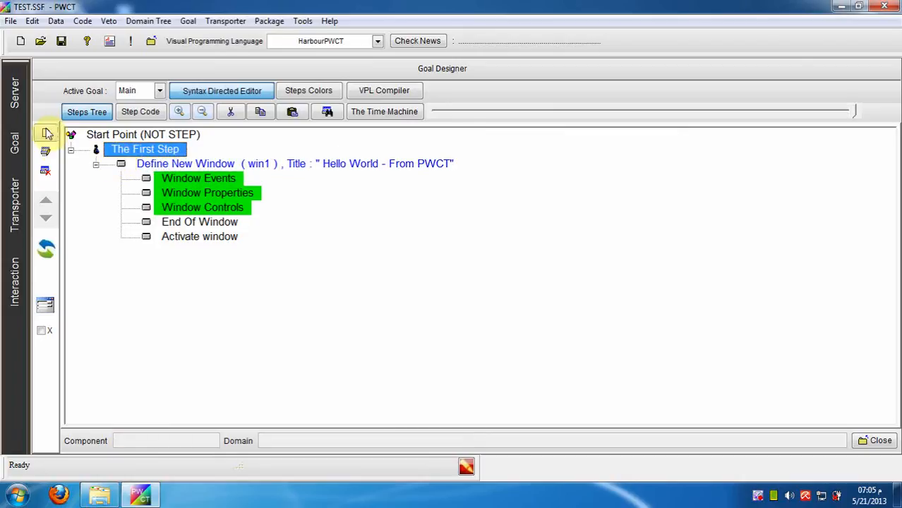
mouse_move(47, 133)
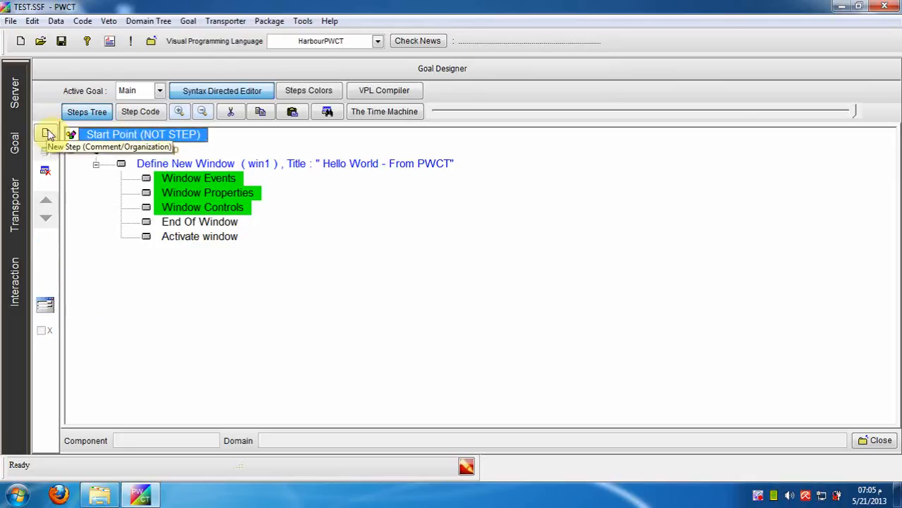
Create an organizational step named Procedures below The First Step and select it
left_click(45, 132)
type("Procedures")
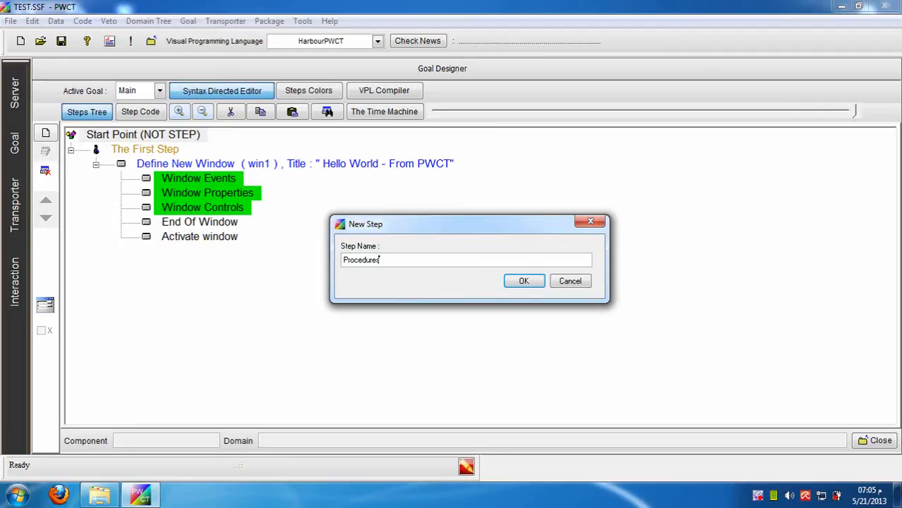
left_click(524, 281)
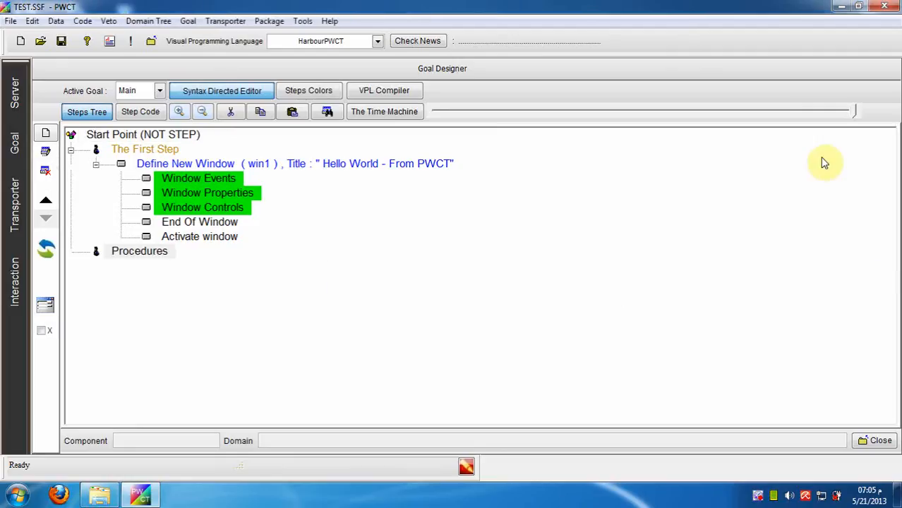
mouse_move(141, 280)
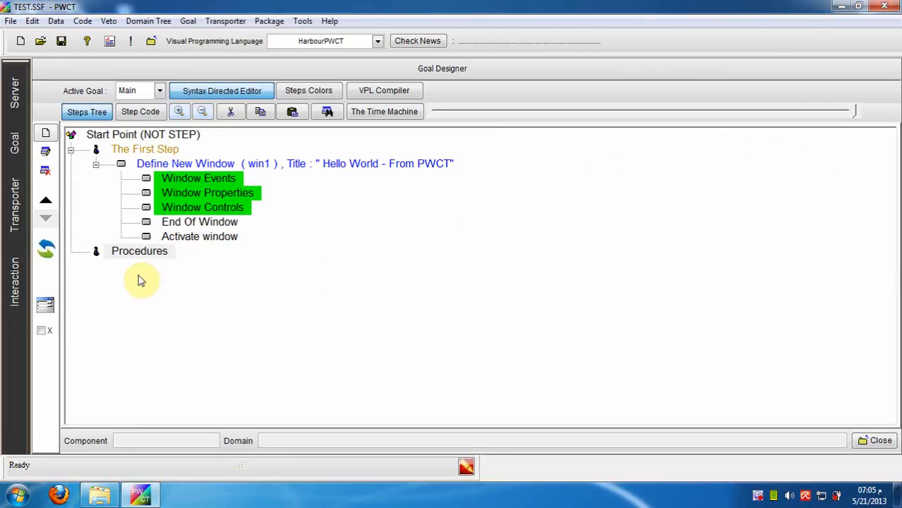
left_click(138, 251)
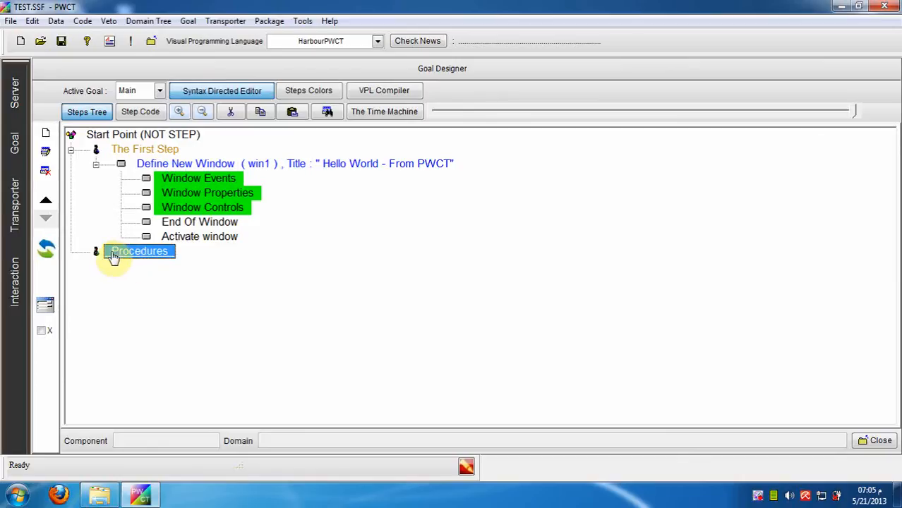
mouse_move(119, 234)
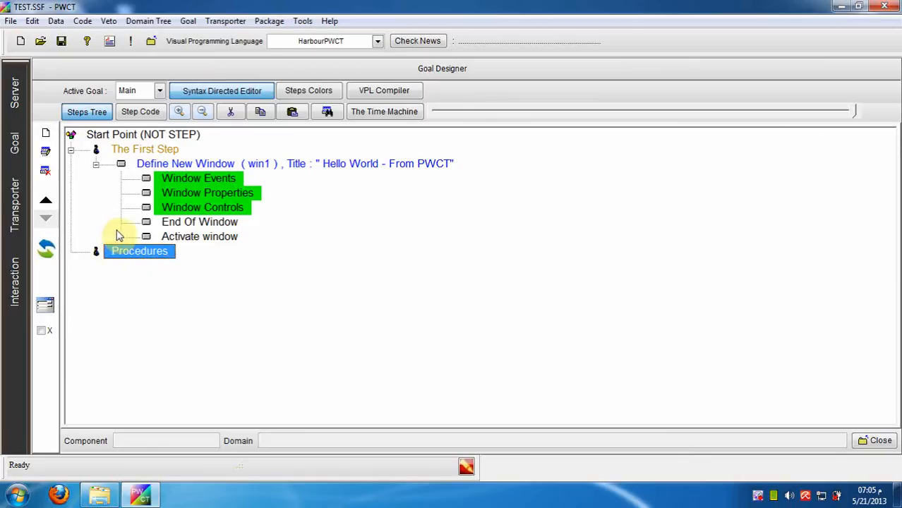
Choose the Window Events component for the Window Events step
left_click(203, 206)
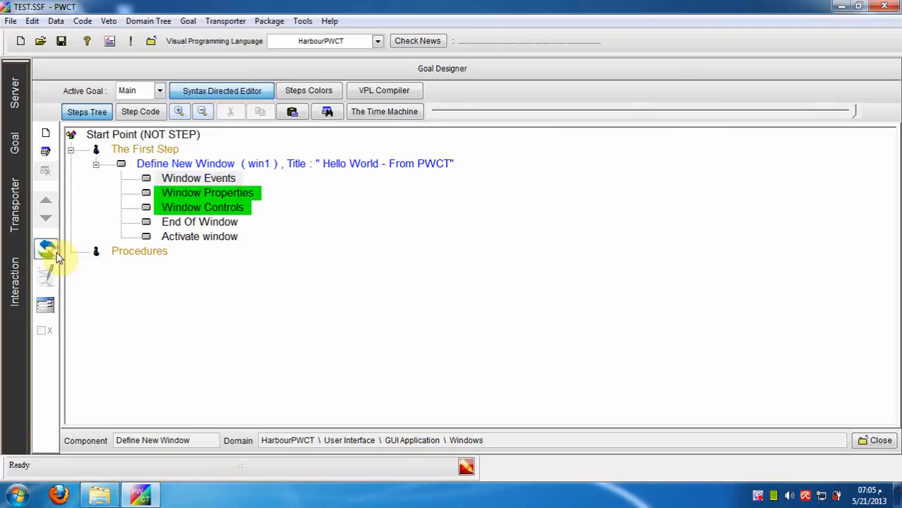
left_click(45, 249)
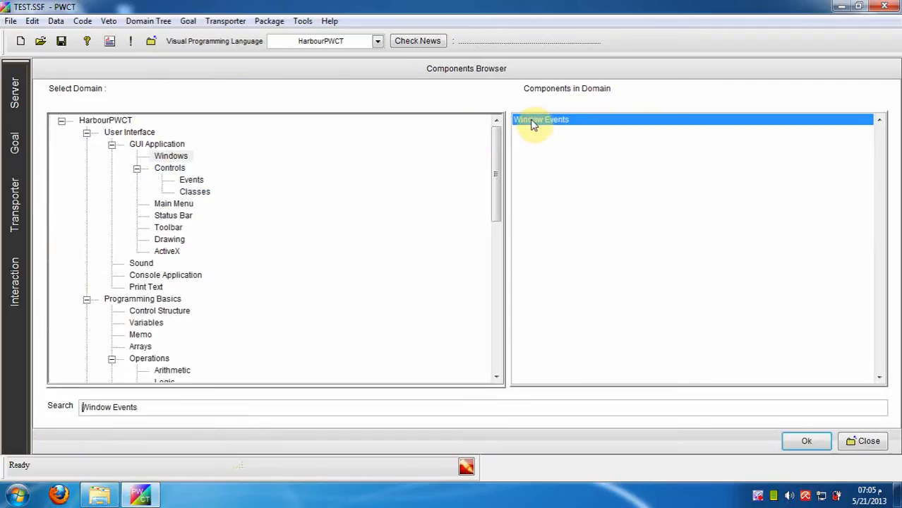
mouse_move(535, 124)
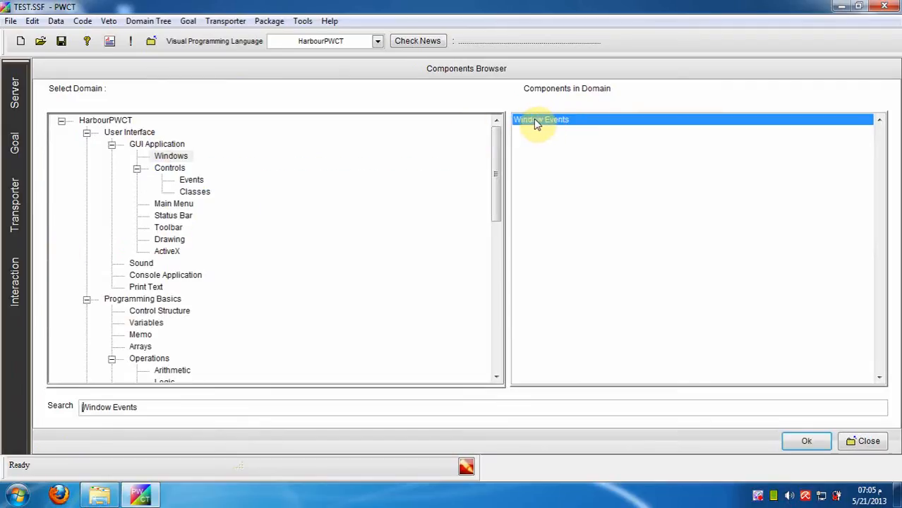
left_click(806, 440)
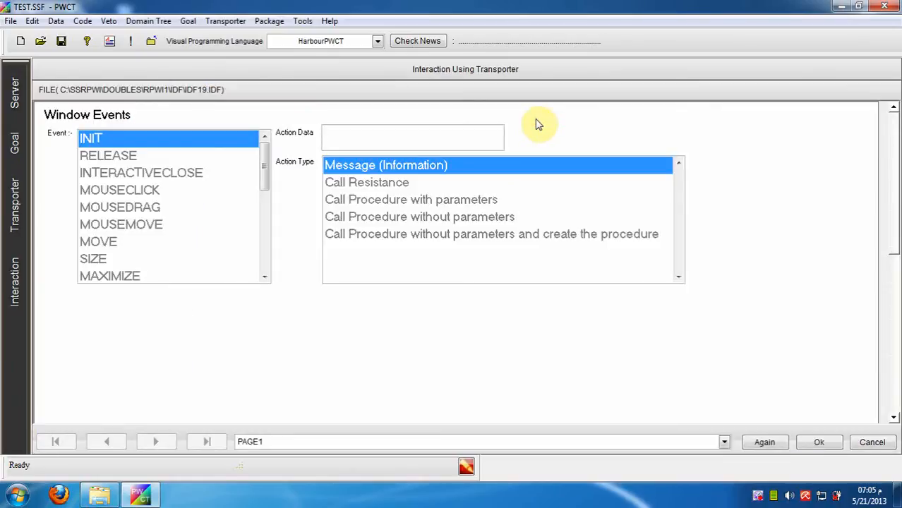
mouse_move(661, 150)
type("\"")
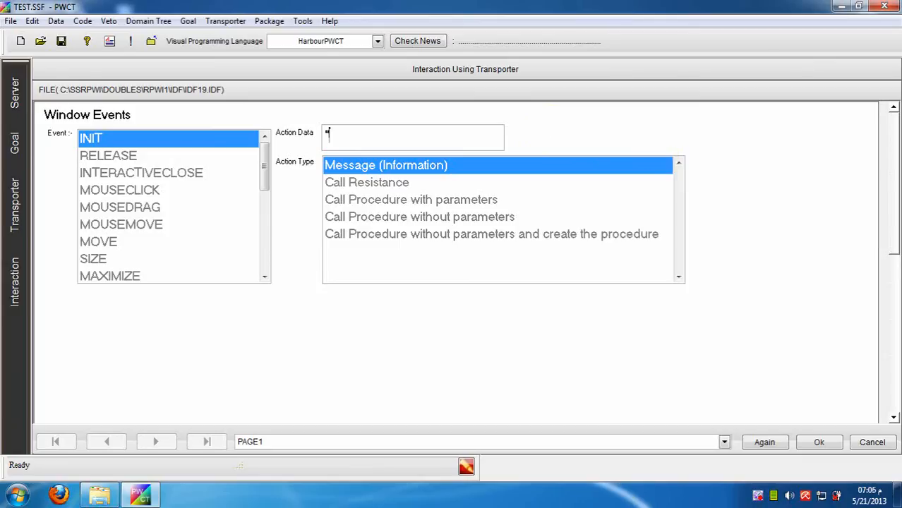
Define an ON INIT event showing the information message 'Hello From Init Event'
type("Hello")
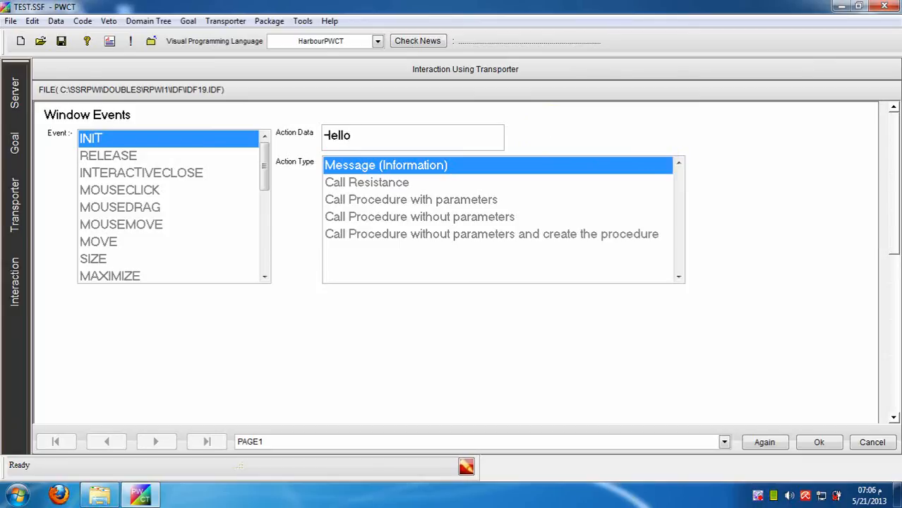
type("From Ini")
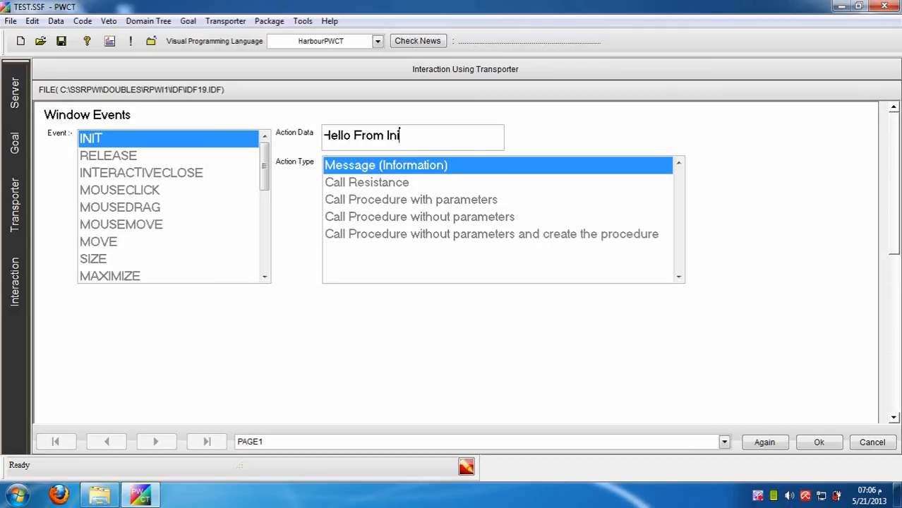
type("t")
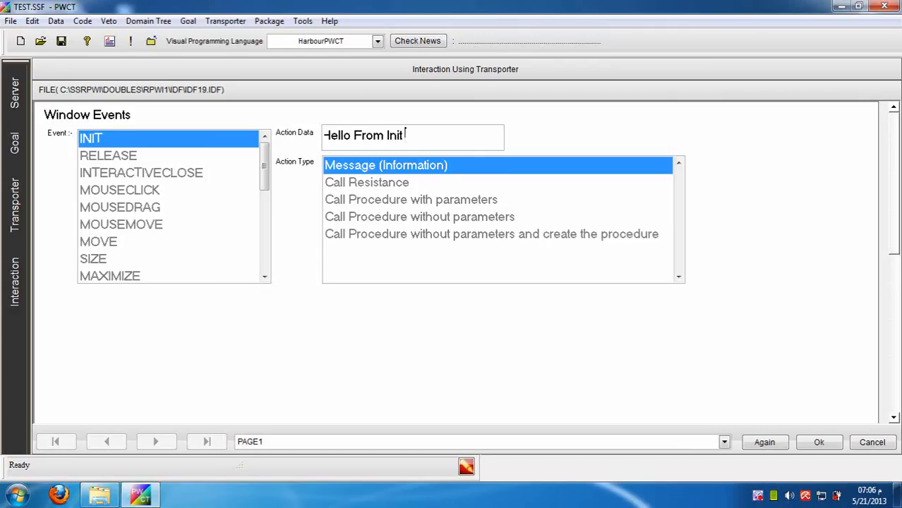
type("Procedure")
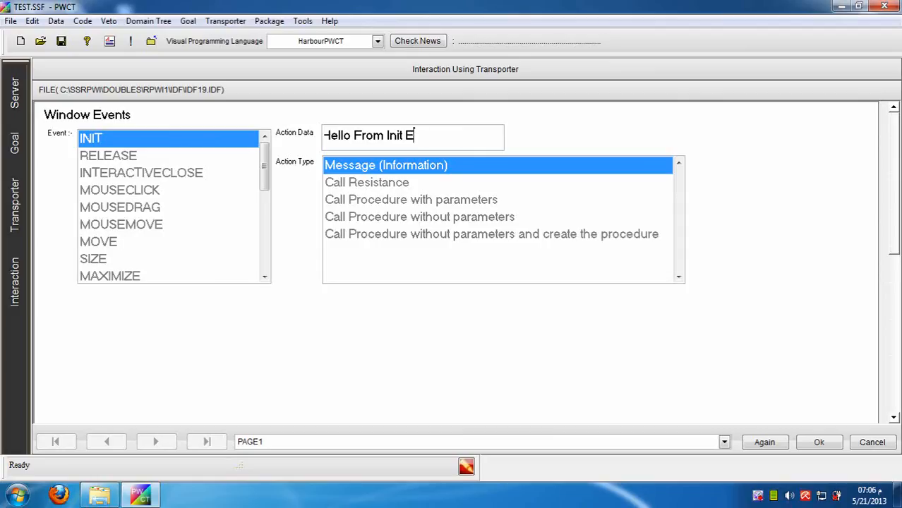
type("vent\"")
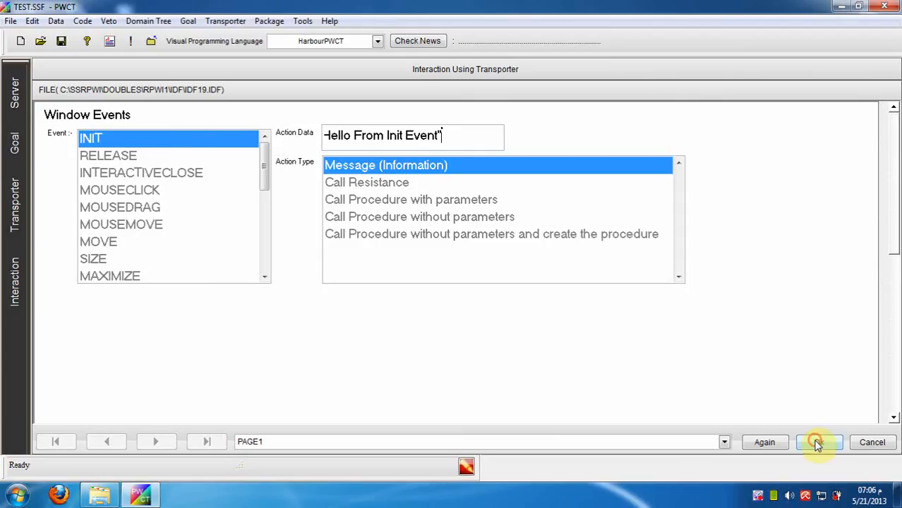
left_click(819, 441)
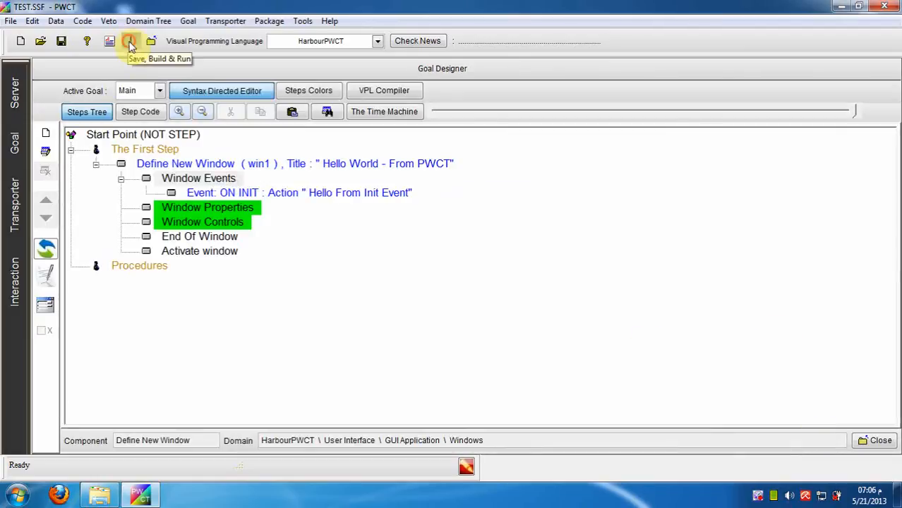
left_click(129, 40)
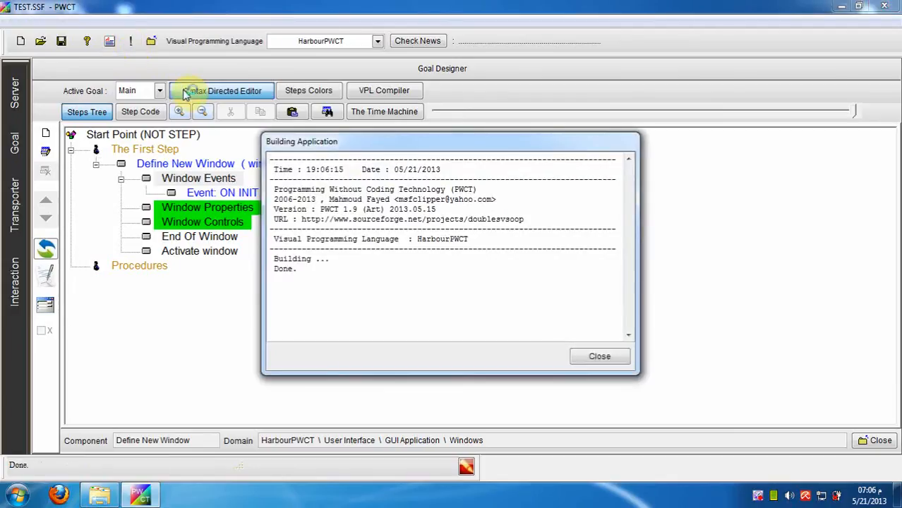
left_click(598, 356)
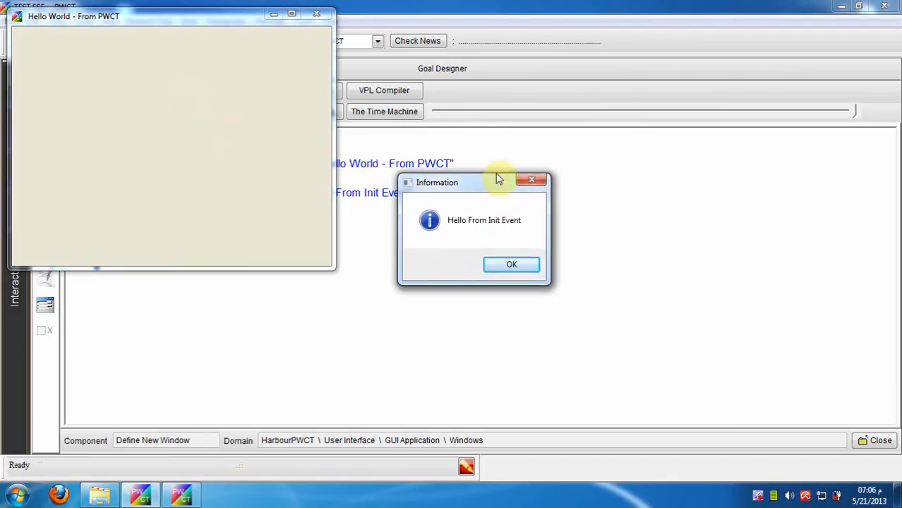
left_click(511, 264)
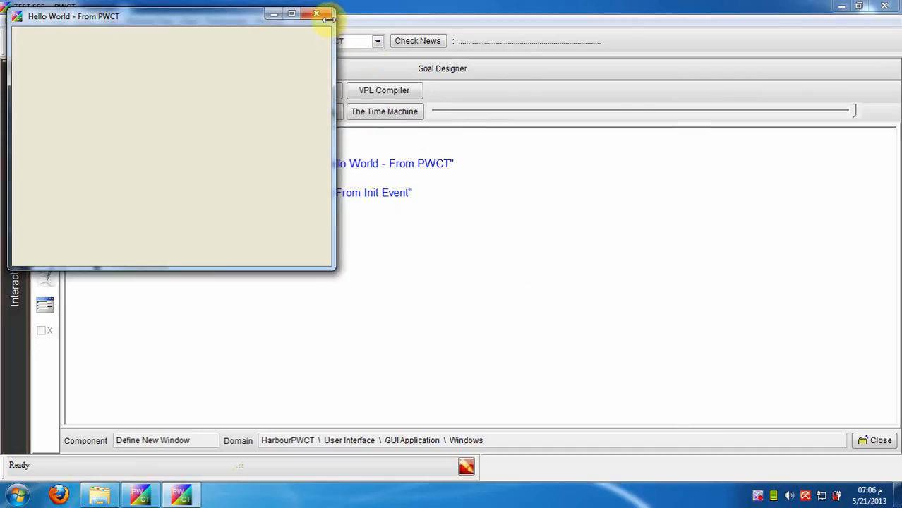
left_click(316, 15)
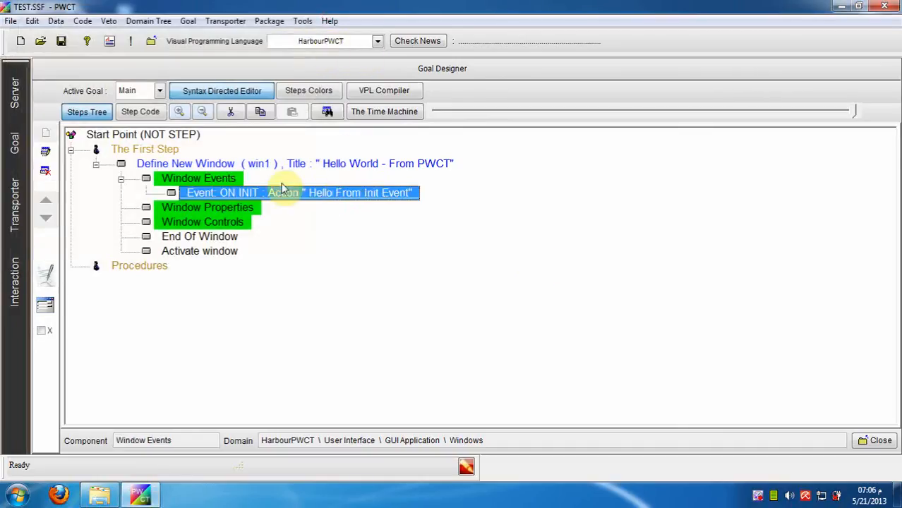
mouse_move(307, 197)
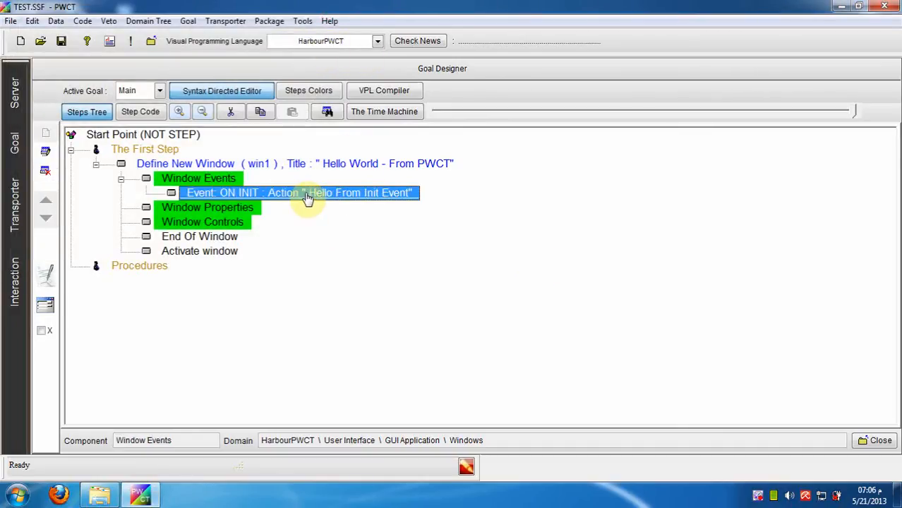
Change the INIT event to call and create a new procedure pStart
double_click(299, 192)
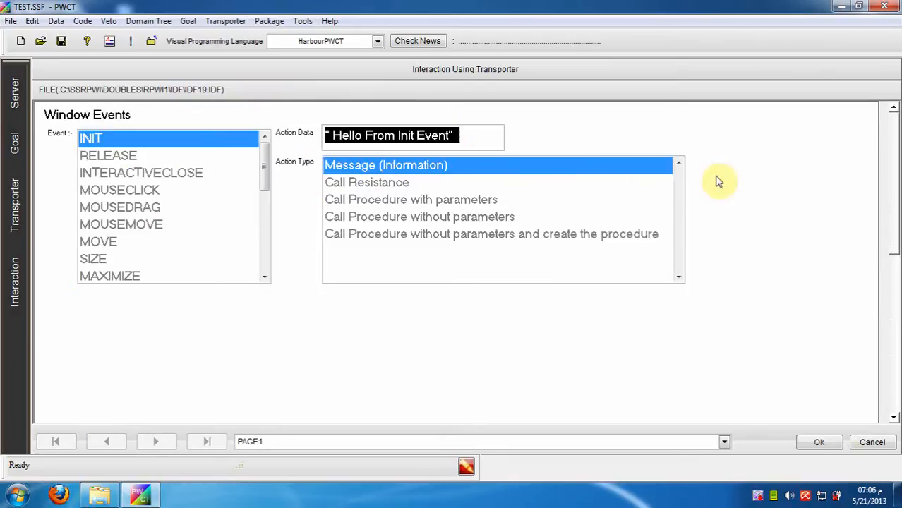
type("p")
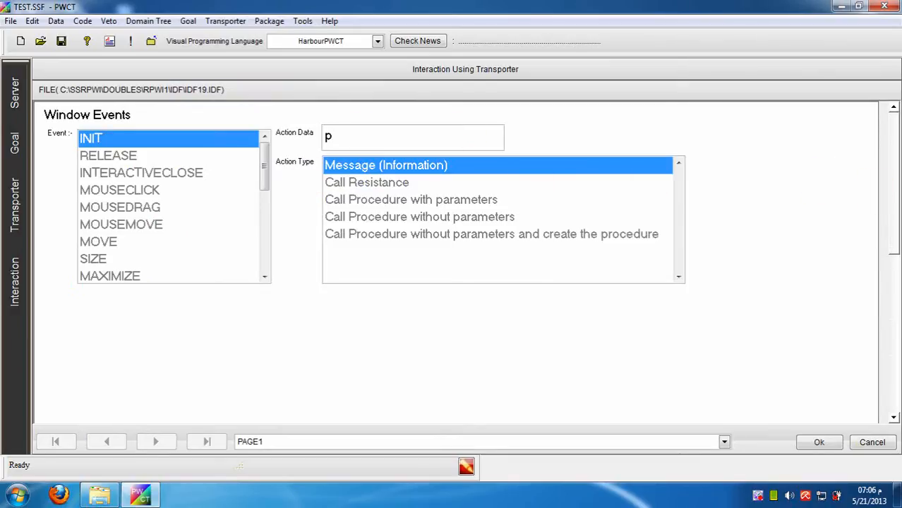
type("Start")
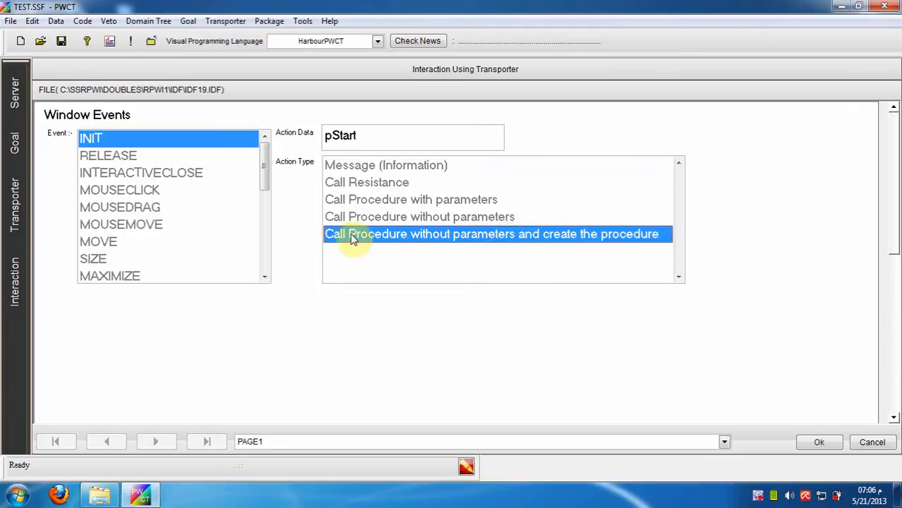
mouse_move(501, 243)
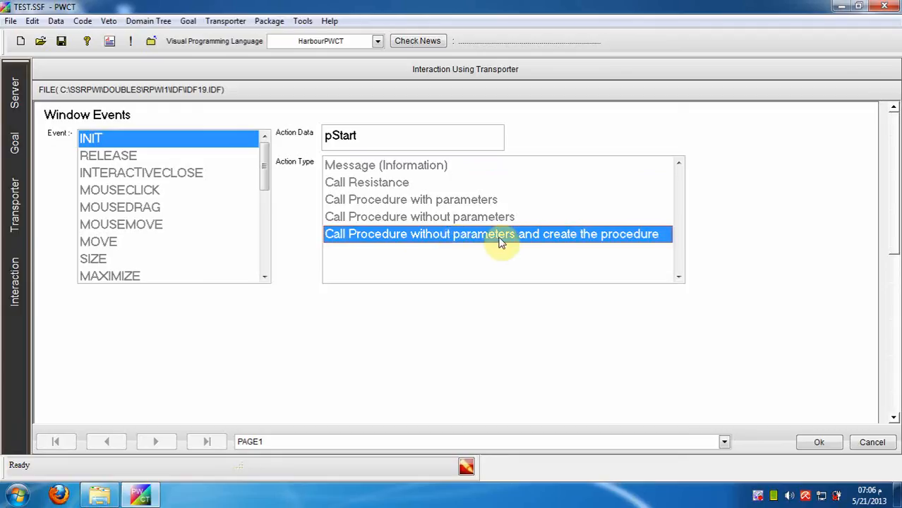
mouse_move(788, 442)
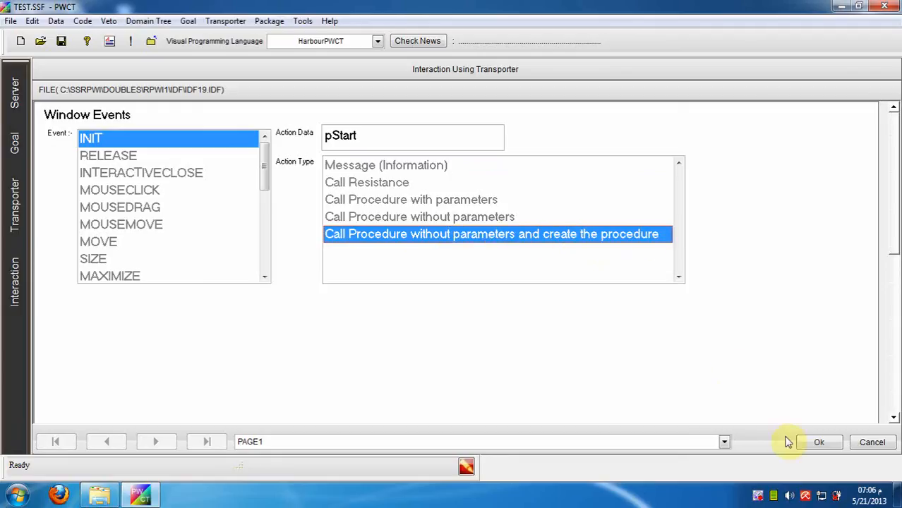
left_click(818, 442)
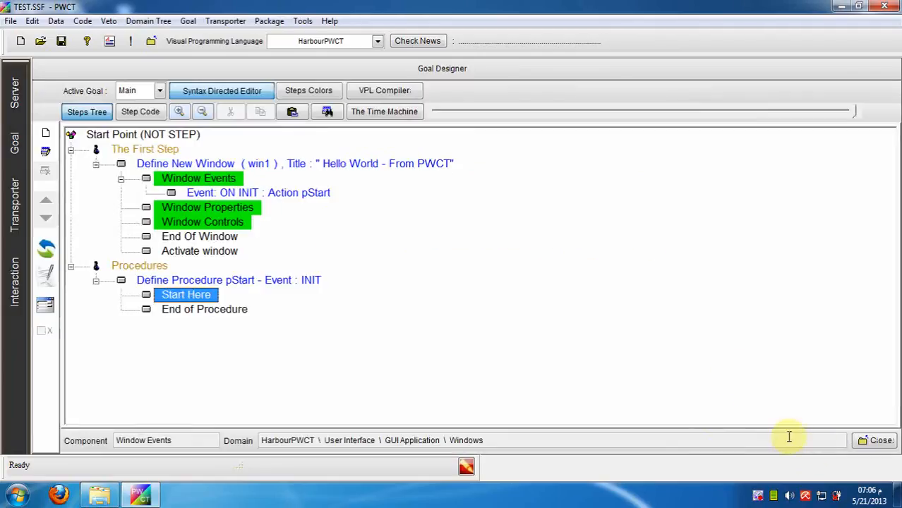
mouse_move(233, 282)
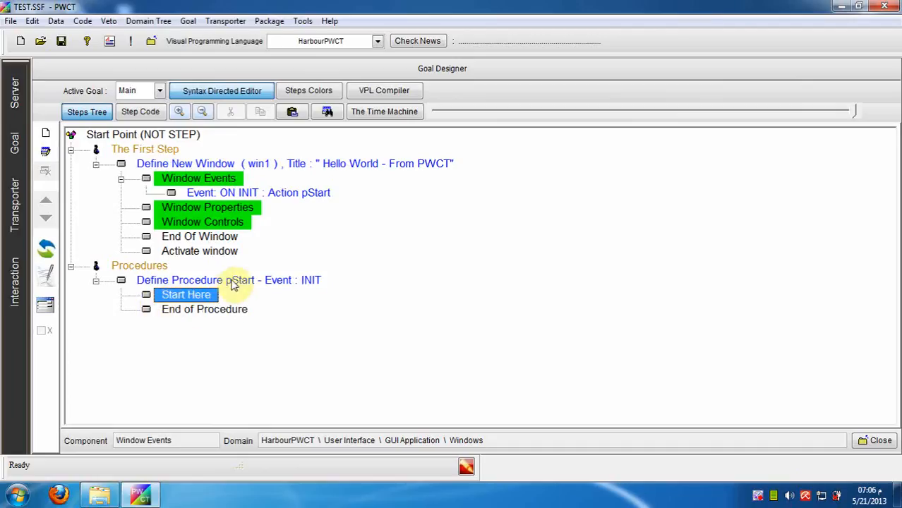
left_click(258, 192)
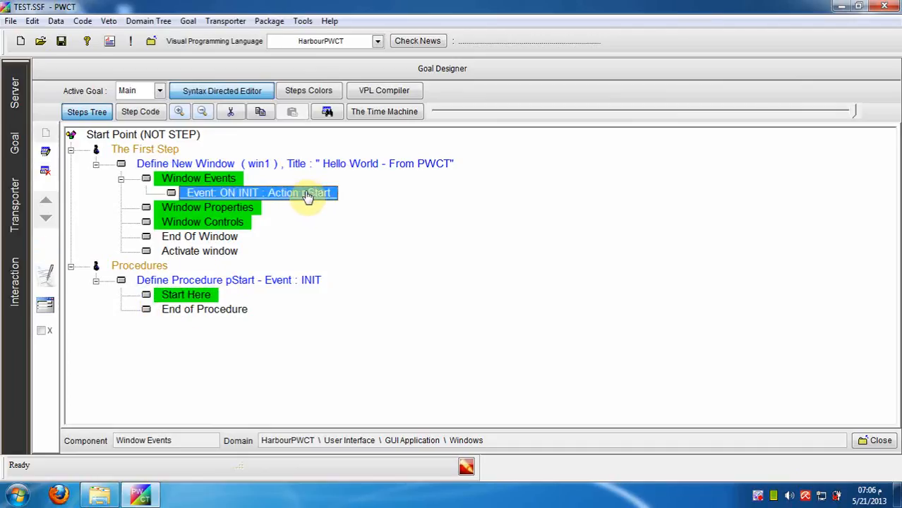
right_click(260, 192)
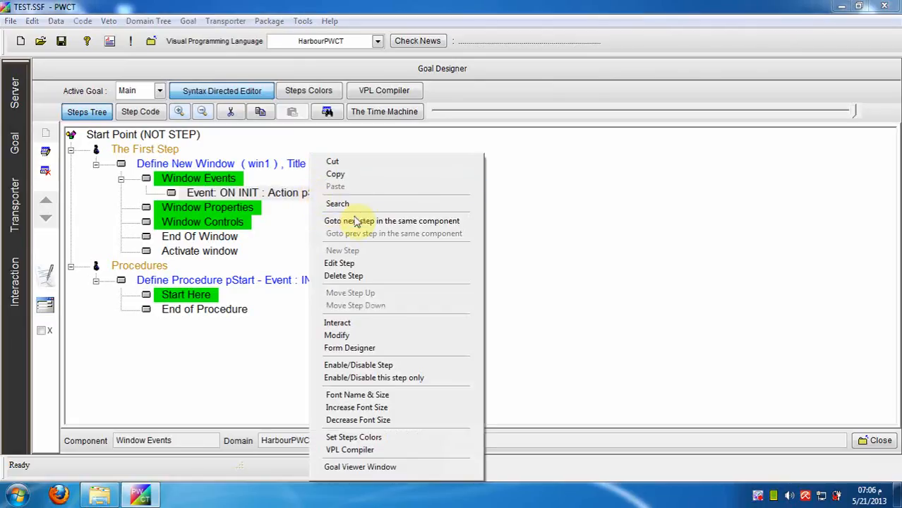
mouse_move(393, 221)
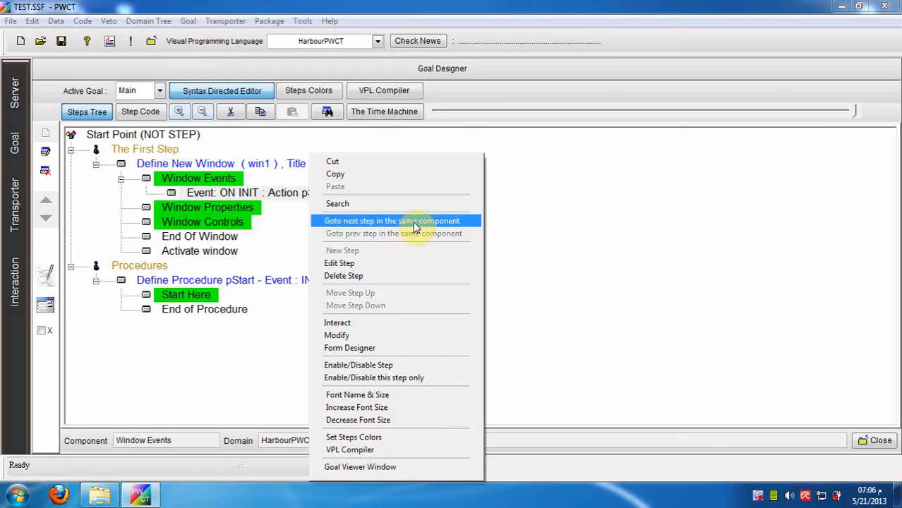
left_click(391, 220)
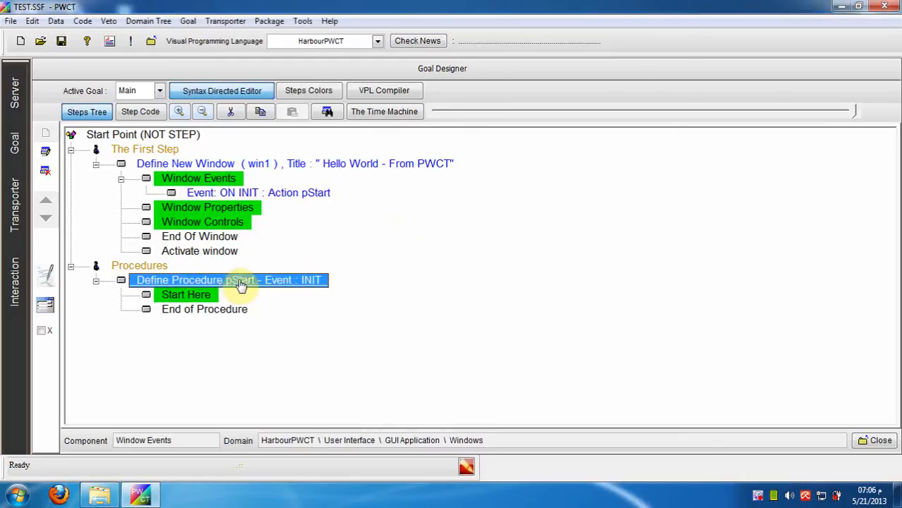
left_click(186, 295)
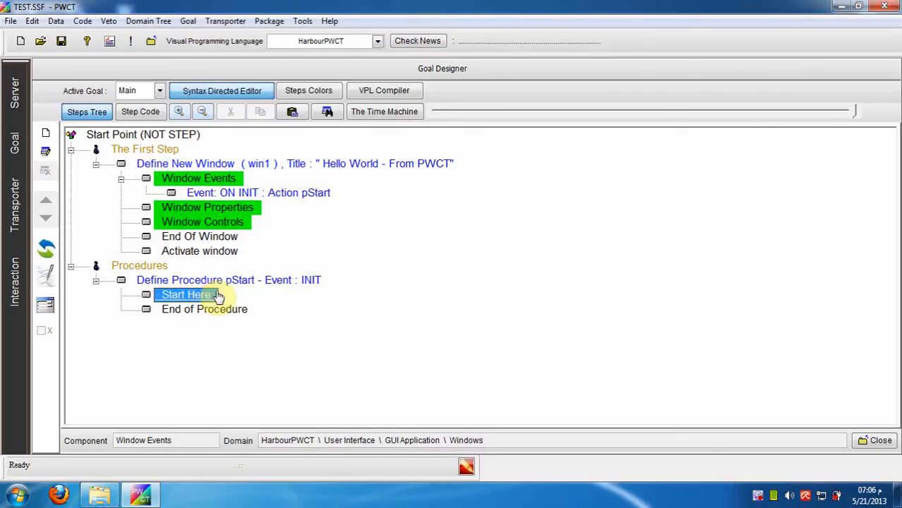
mouse_move(187, 295)
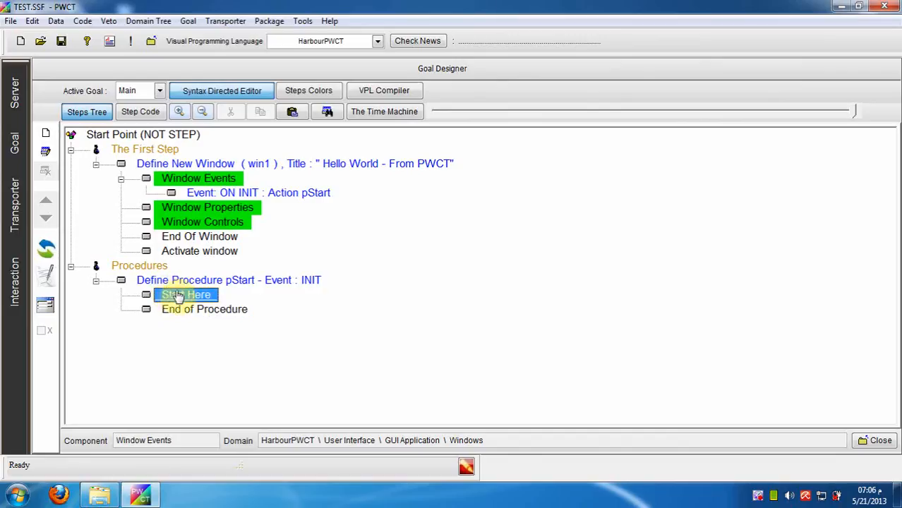
double_click(186, 295)
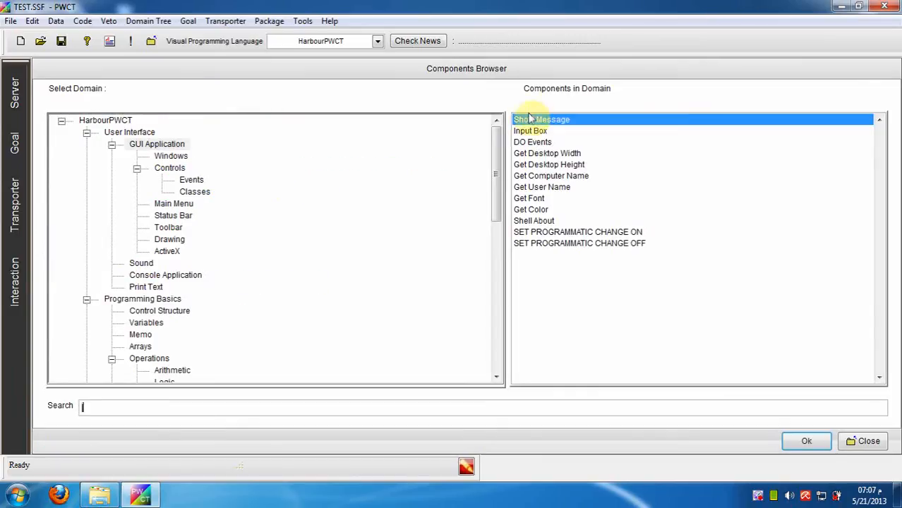
Add a Show Message step to pStart displaying 'Hello from pStart procedure'
left_click(807, 441)
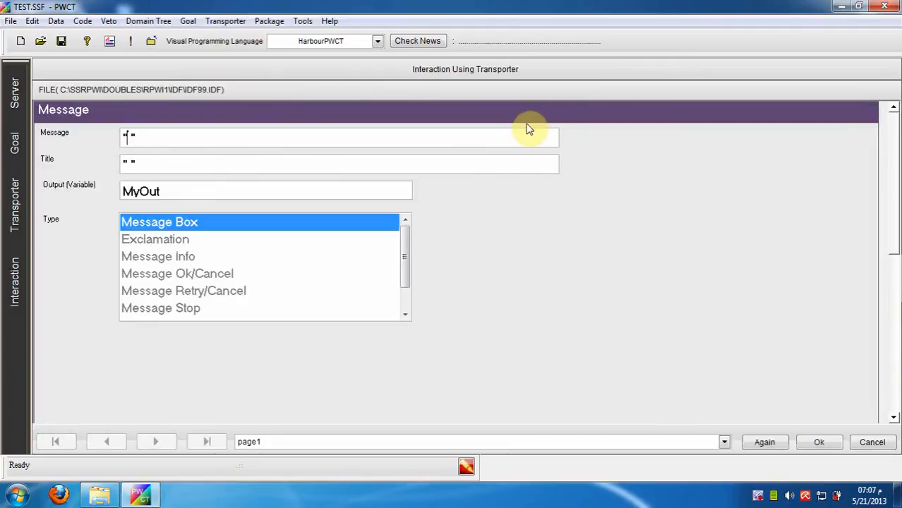
type("H")
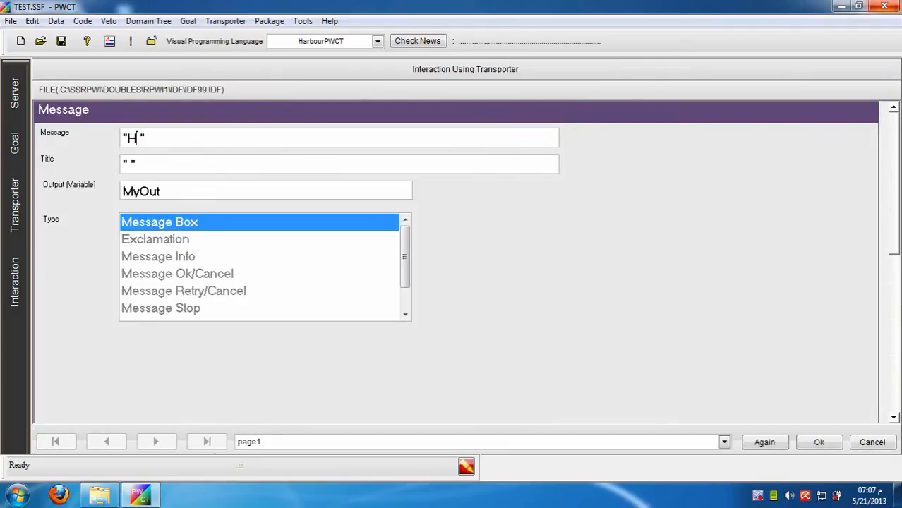
type("ello fr")
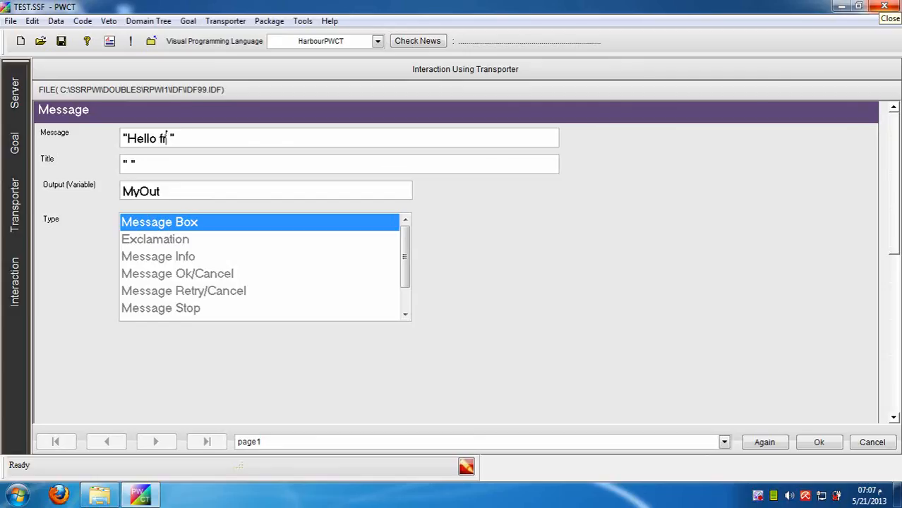
type("om p")
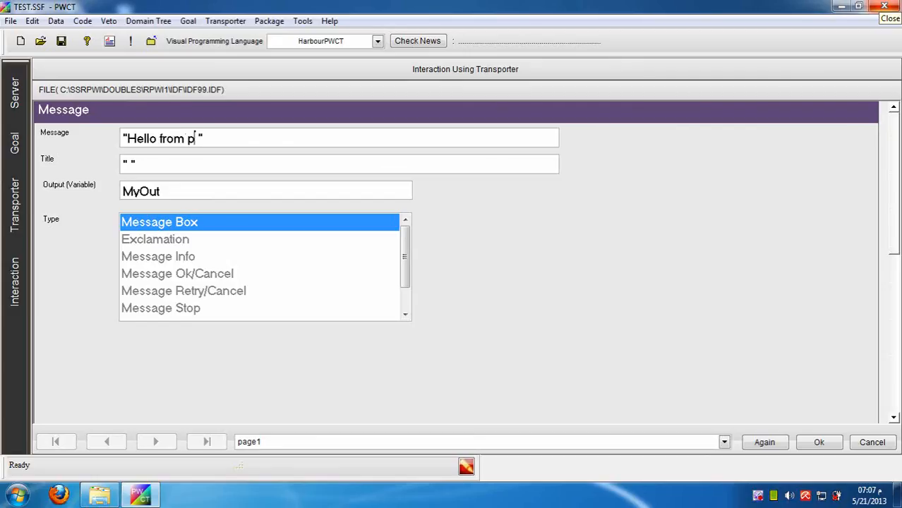
type("Start")
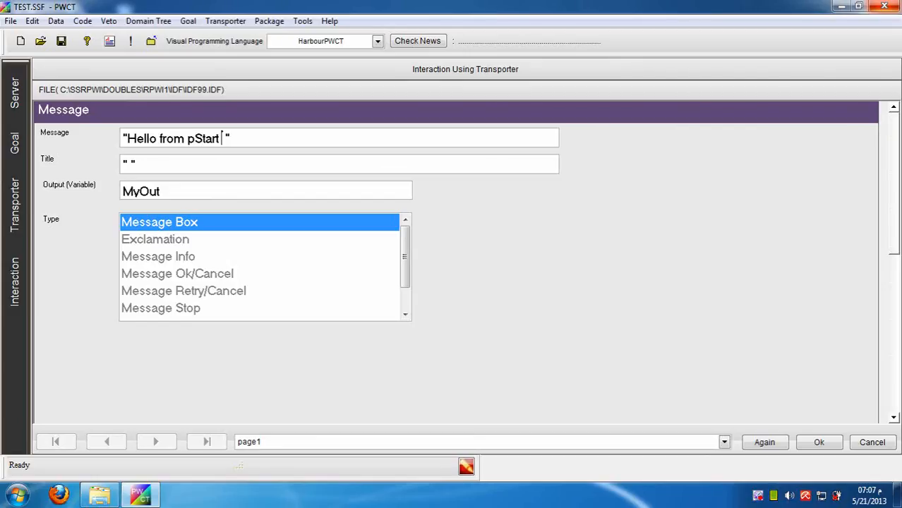
type("procedure")
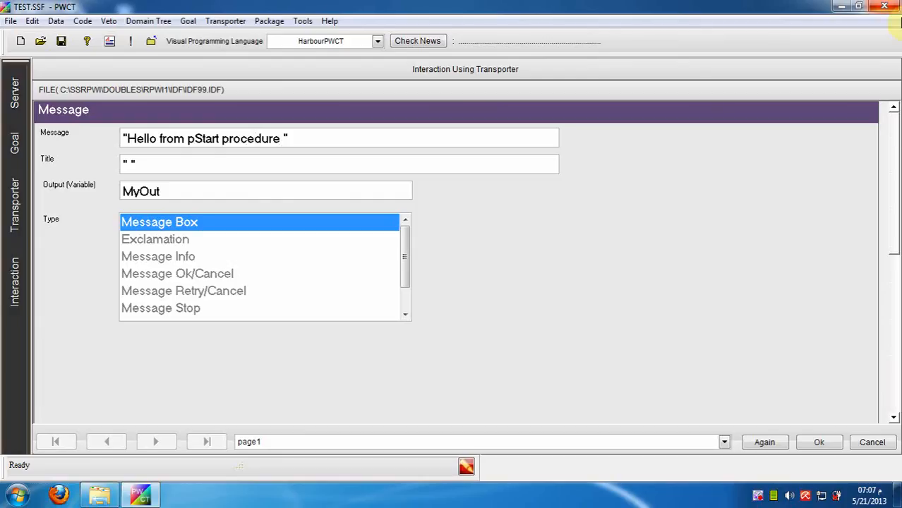
left_click(818, 442)
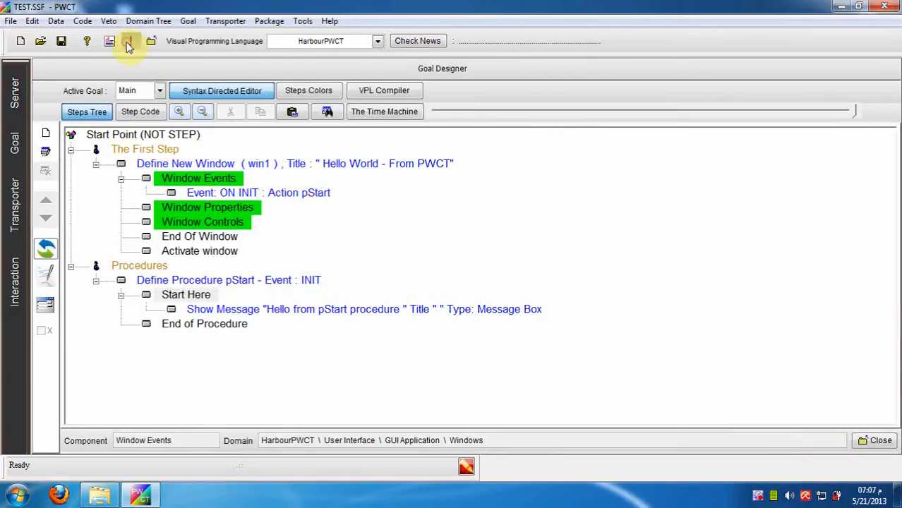
Build and run the program, dismiss the pStart message and close the test window
left_click(130, 41)
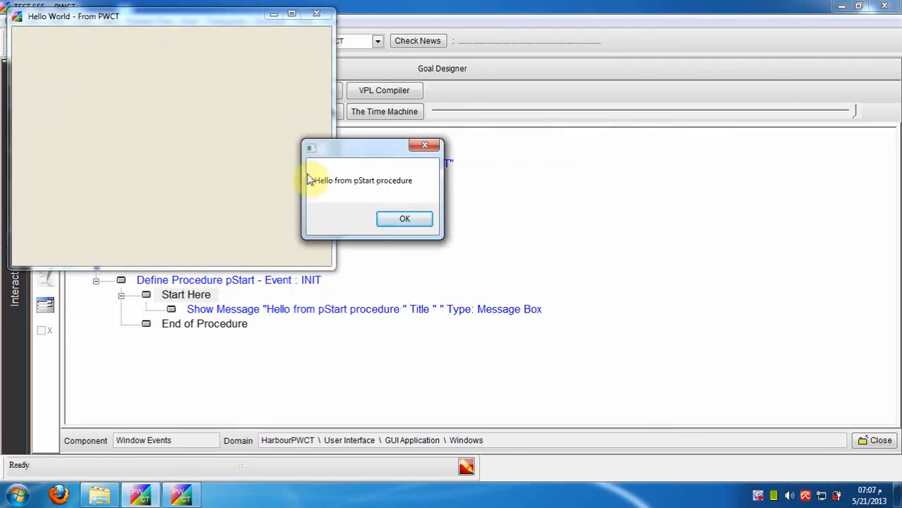
left_click(403, 219)
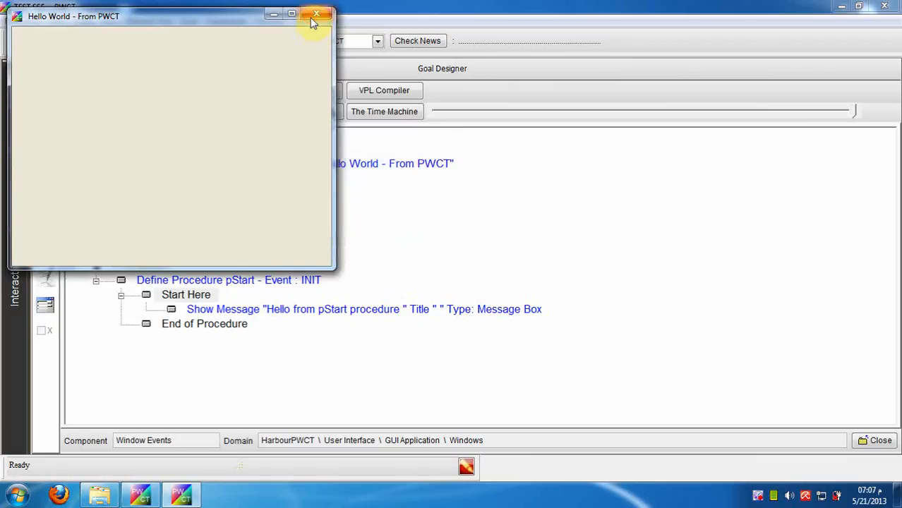
left_click(316, 14)
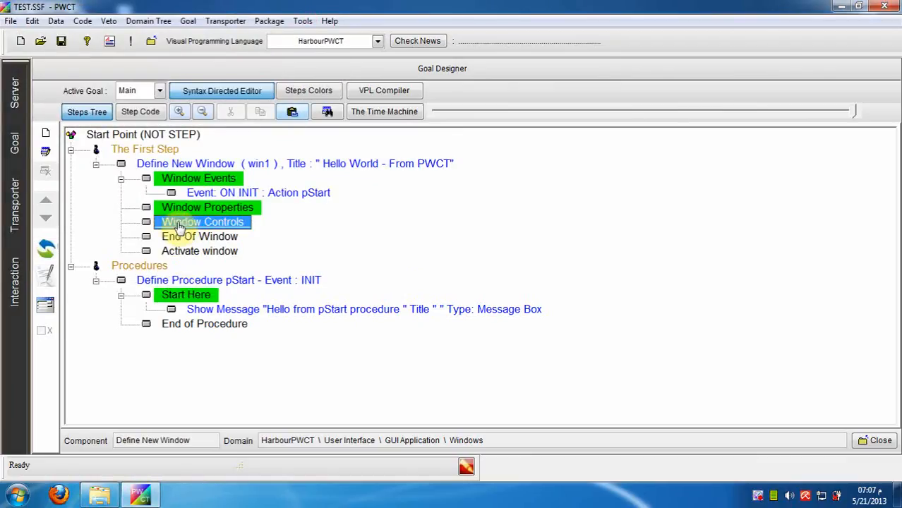
Add label lbl1 captioned 'Welcome to PWCT' under Window Controls
double_click(203, 222)
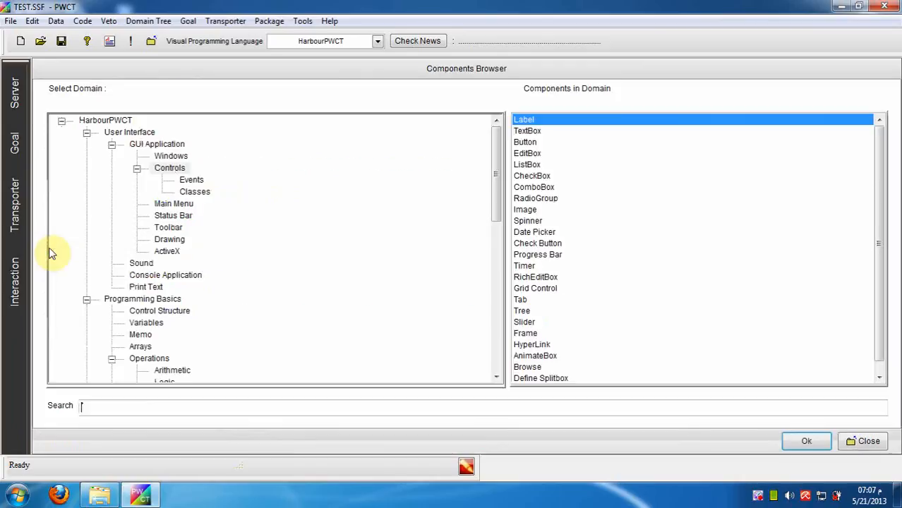
mouse_move(537, 127)
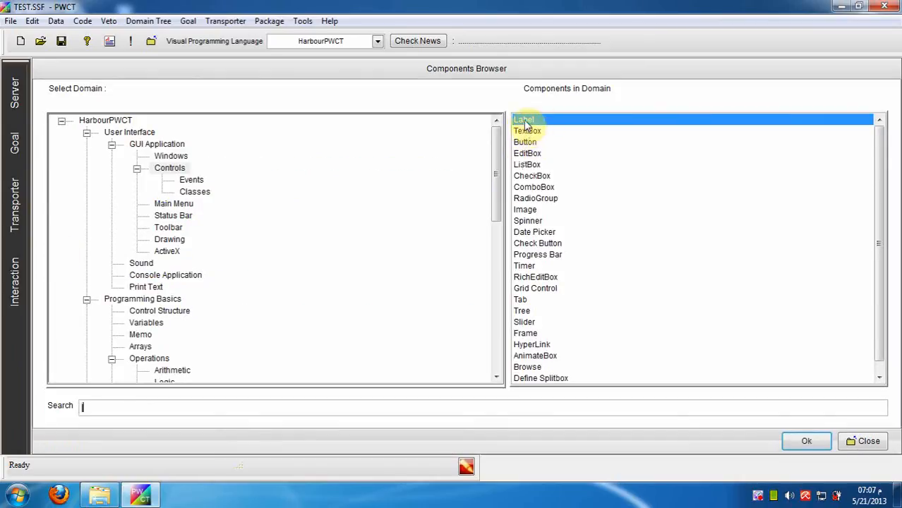
left_click(806, 440)
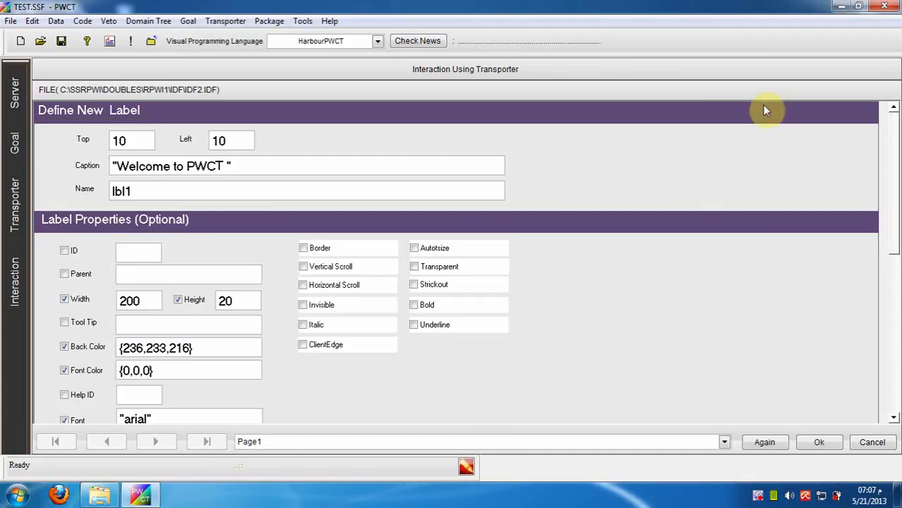
left_click(818, 442)
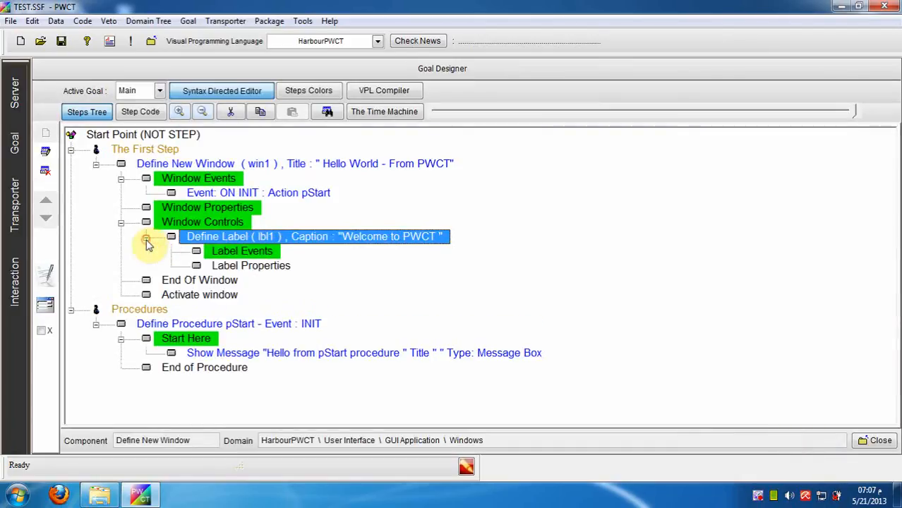
left_click(203, 222)
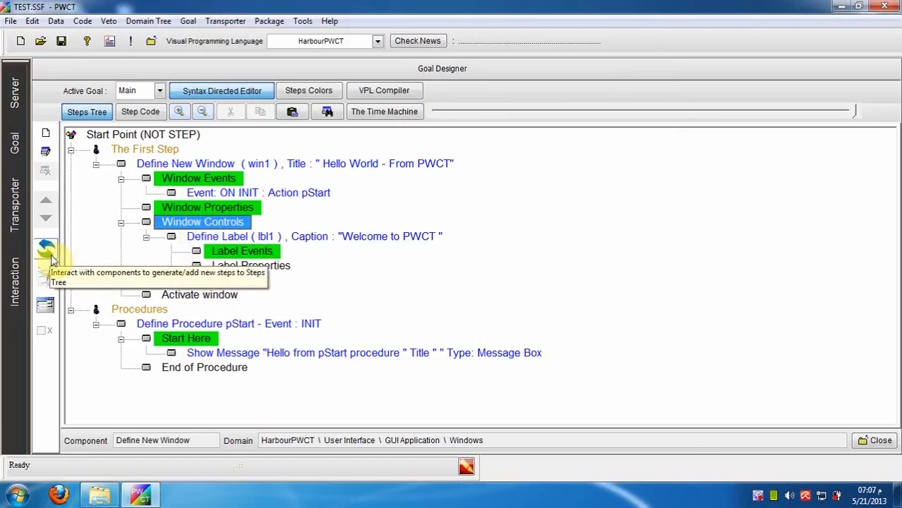
Add button btn1 captioned 'Close' under Window Controls
left_click(45, 247)
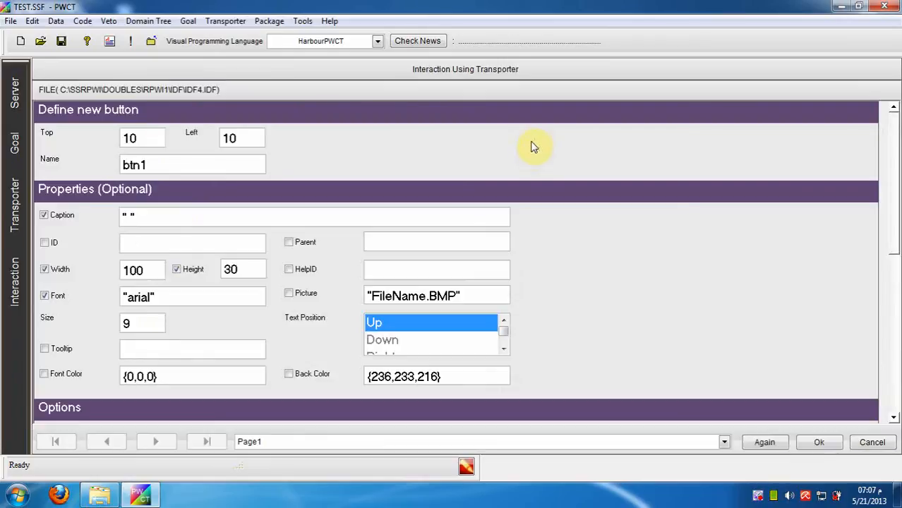
type("C")
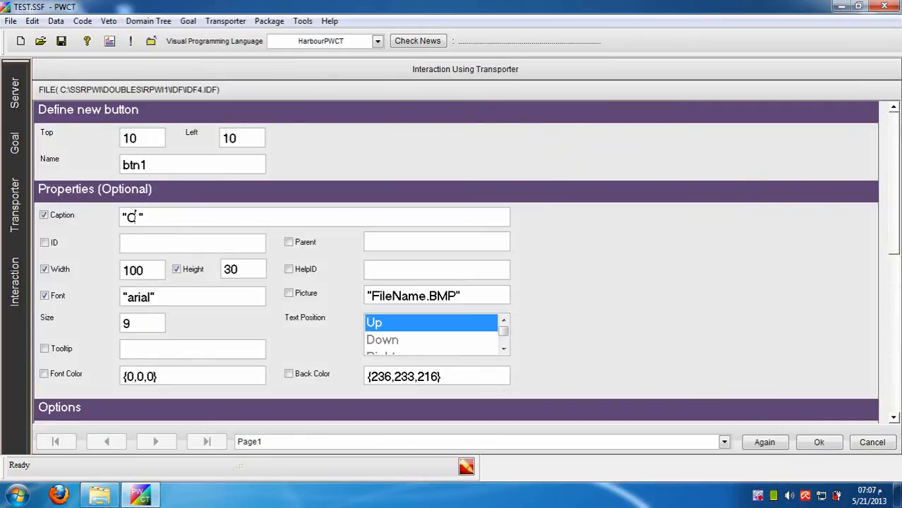
type("lose")
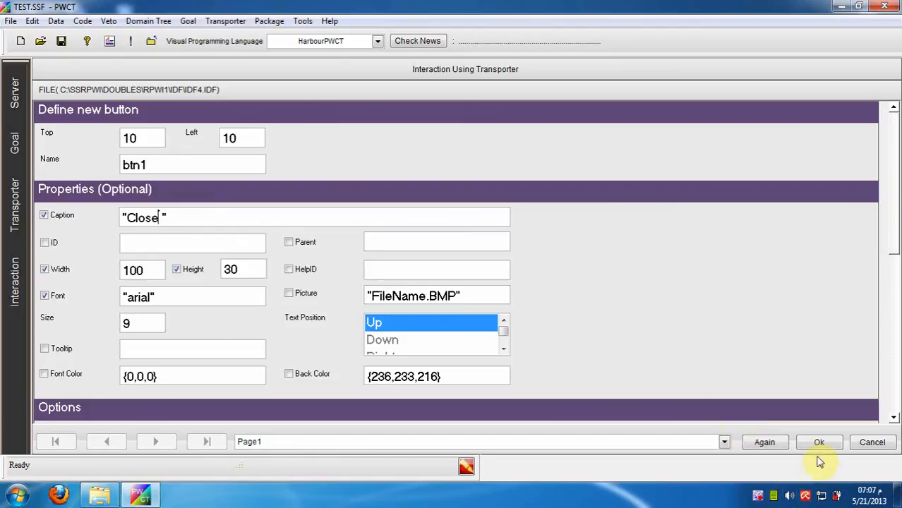
left_click(818, 442)
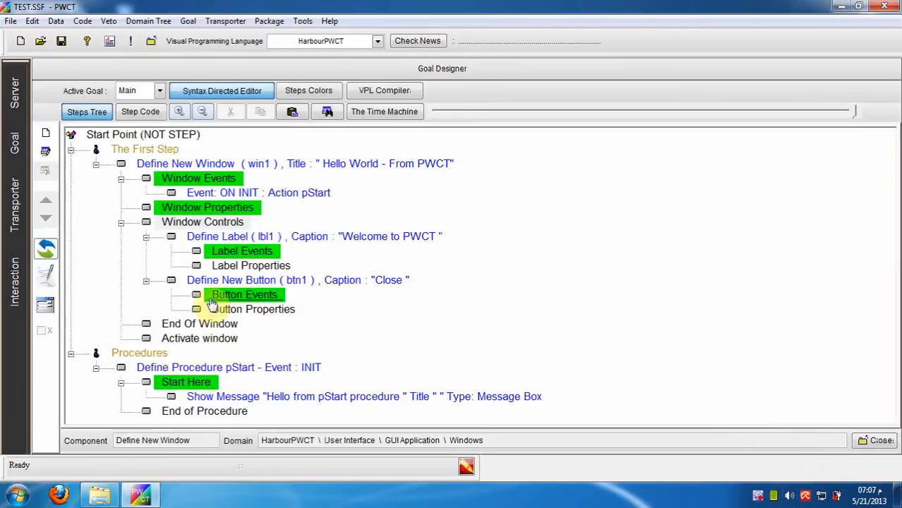
Give the Close button a CLICK event whose action calls the pClose procedure
right_click(243, 295)
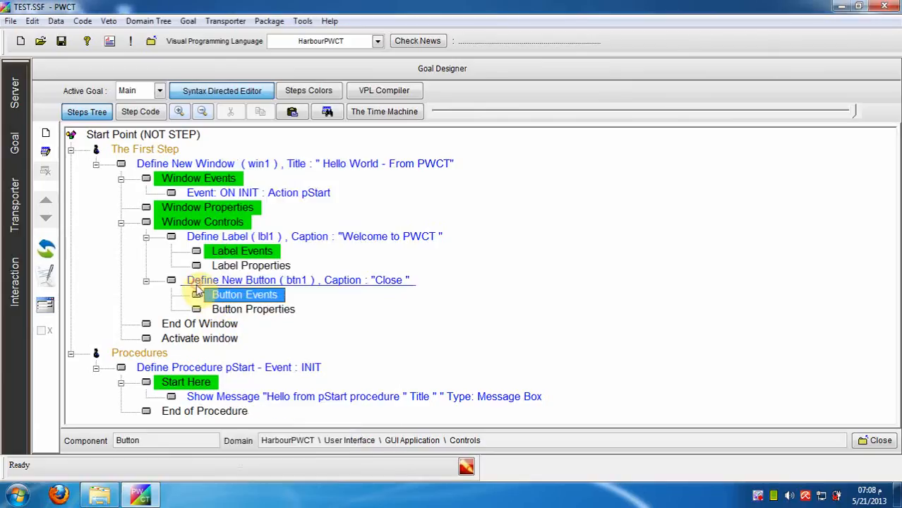
mouse_move(45, 248)
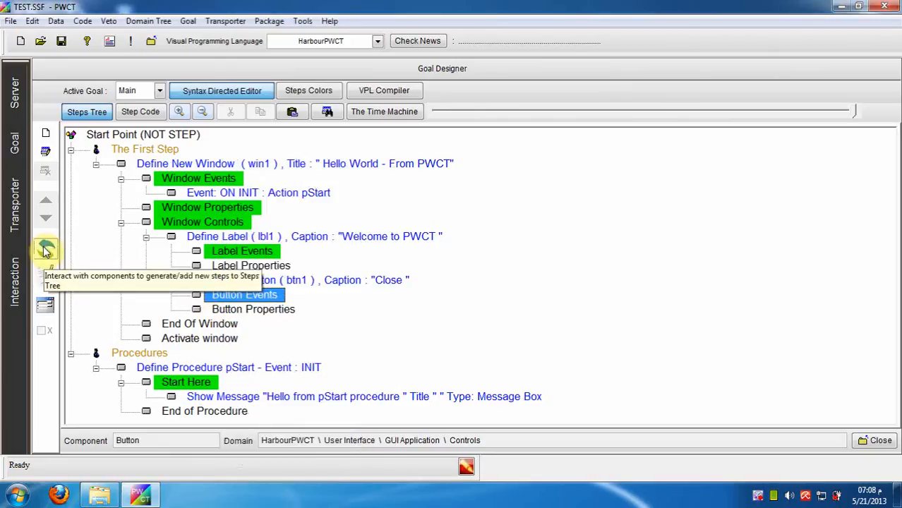
left_click(45, 251)
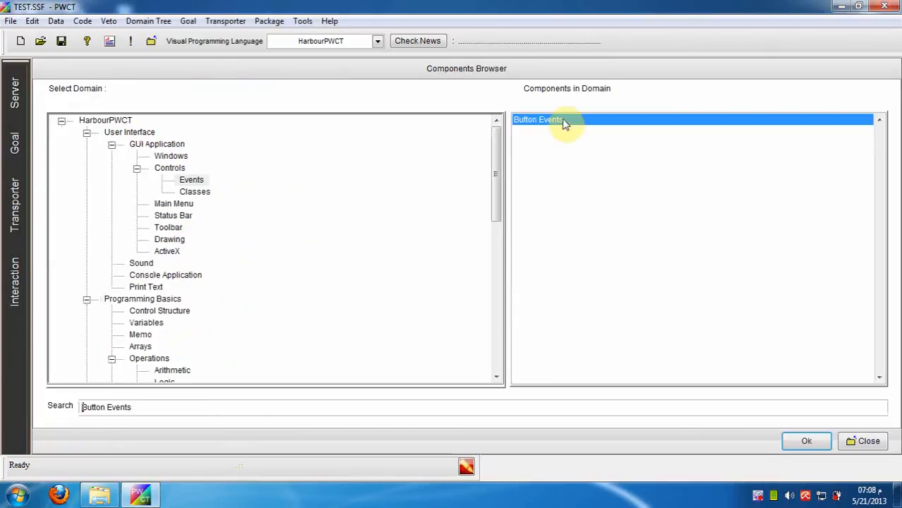
left_click(805, 440)
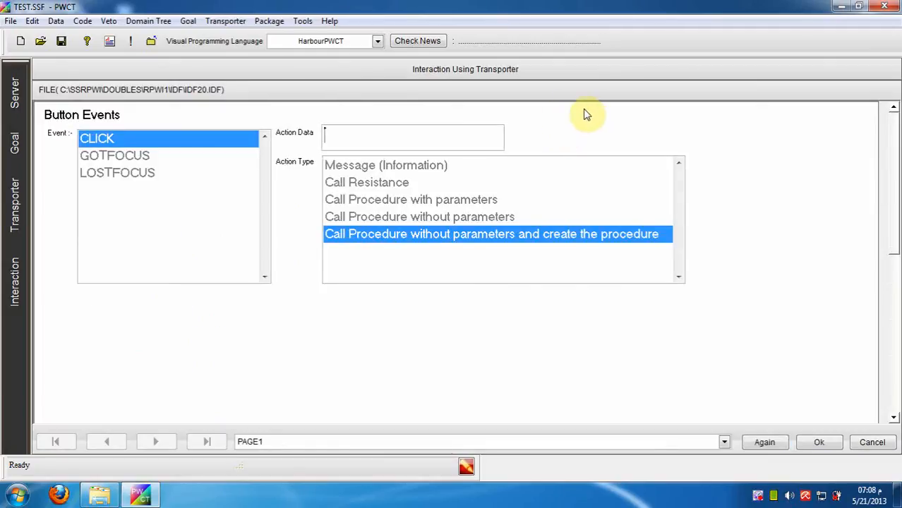
mouse_move(846, 118)
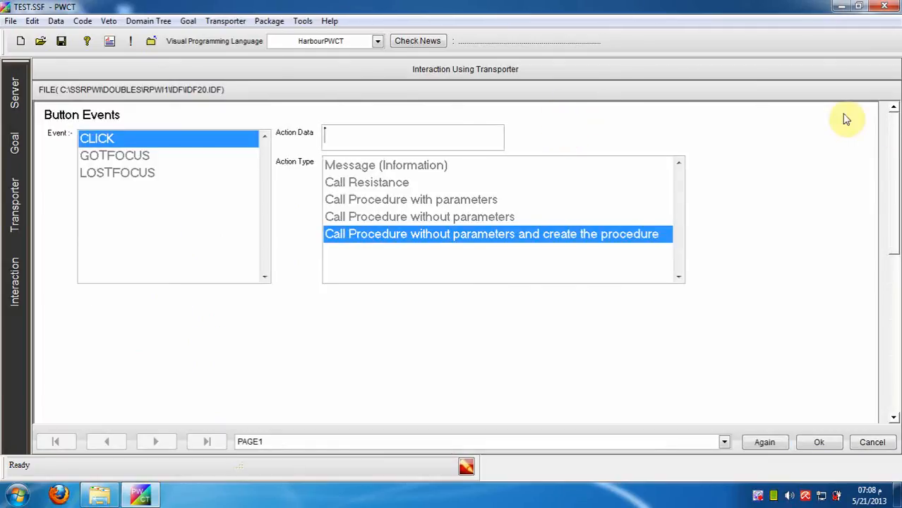
type("pClos")
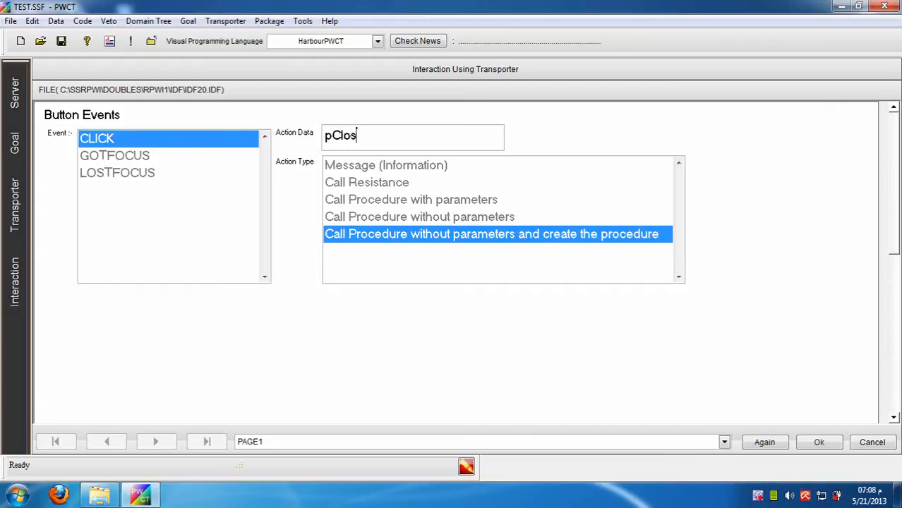
type("e")
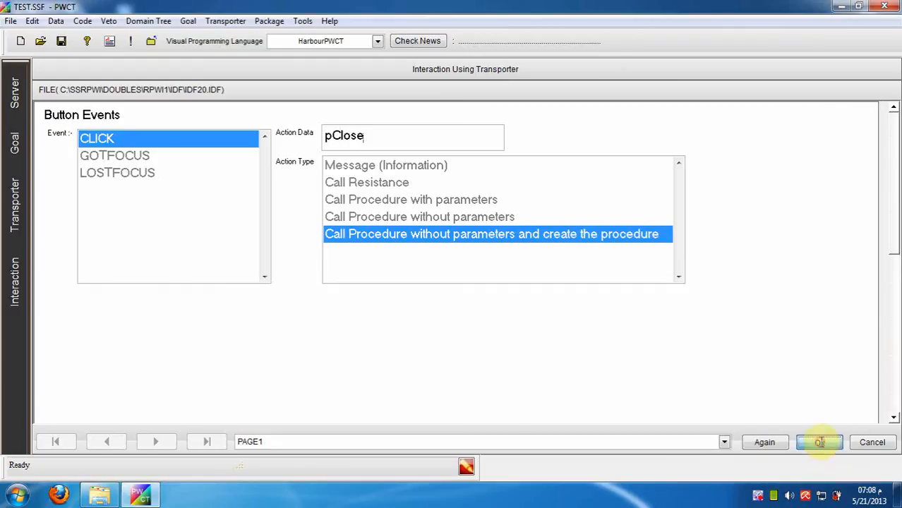
left_click(818, 442)
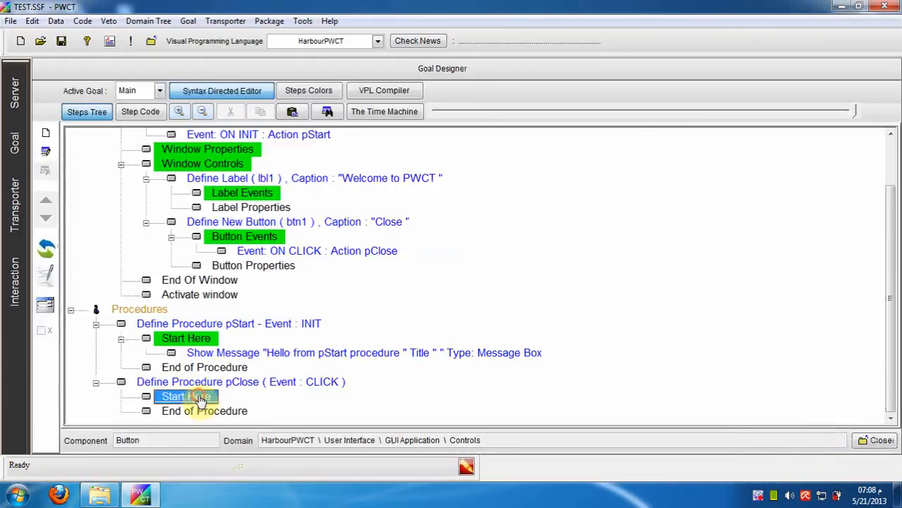
Select the empty body of the new pClose procedure ready to add its steps
left_click(186, 395)
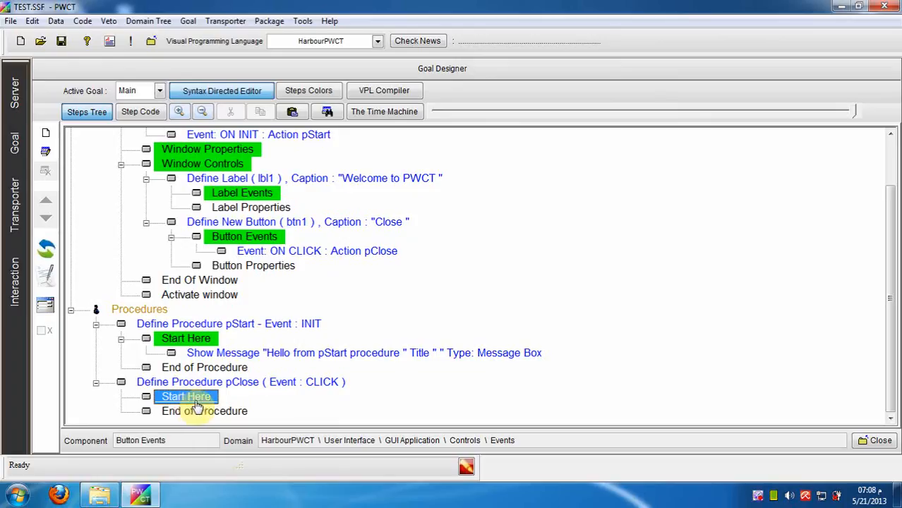
scroll("up", 3)
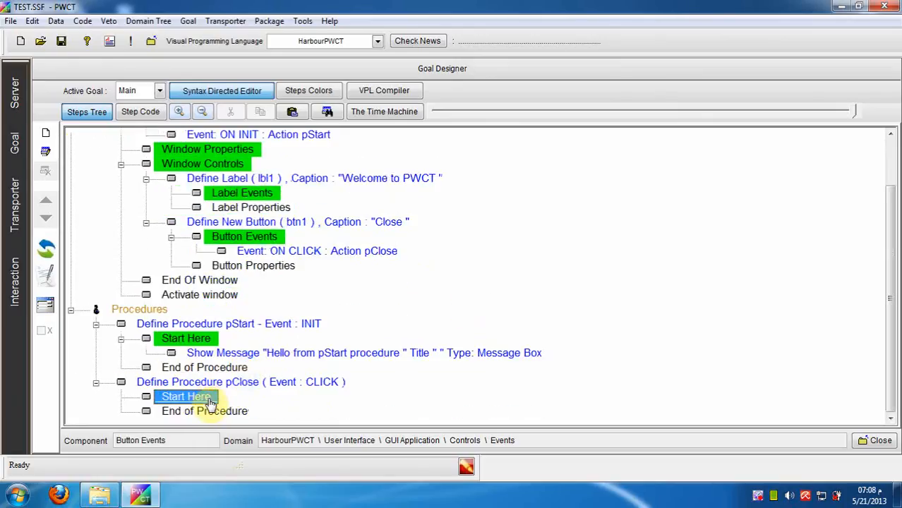
right_click(186, 396)
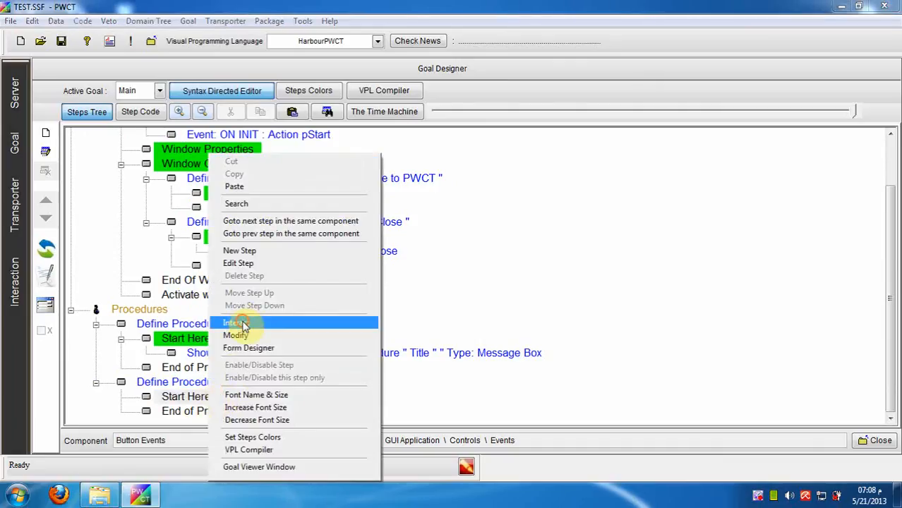
Start a new step in pClose using the Windows components' Invoke Method page
left_click(234, 323)
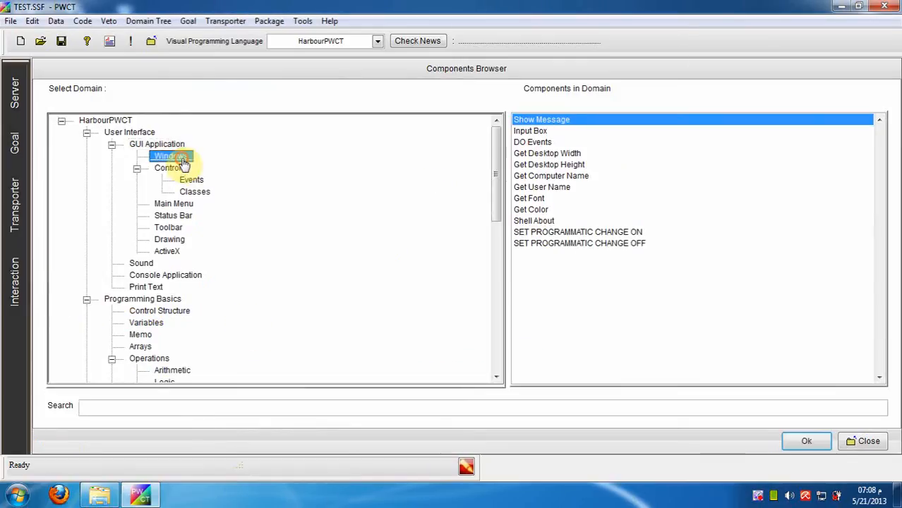
left_click(171, 155)
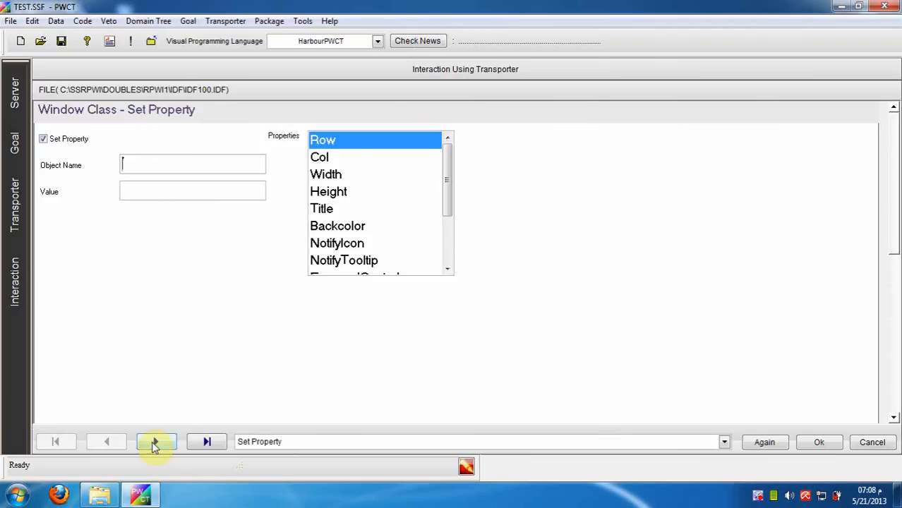
left_click(155, 440)
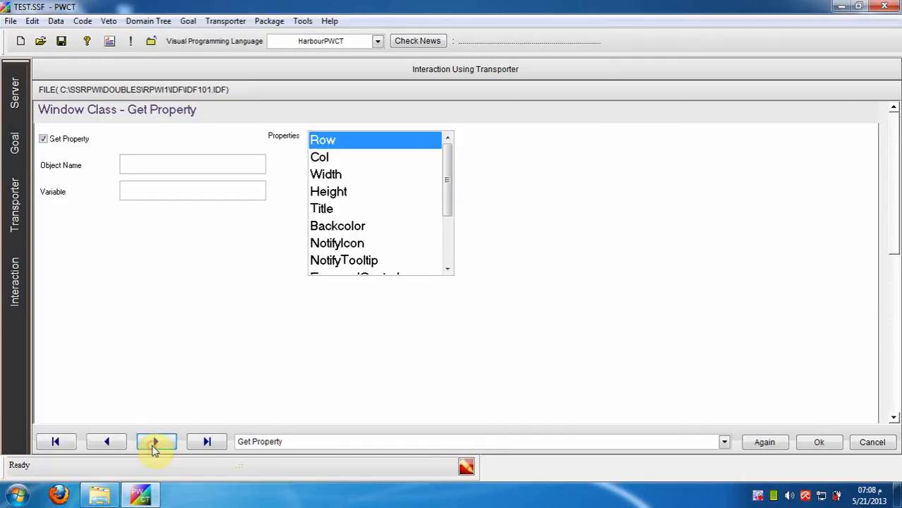
left_click(155, 441)
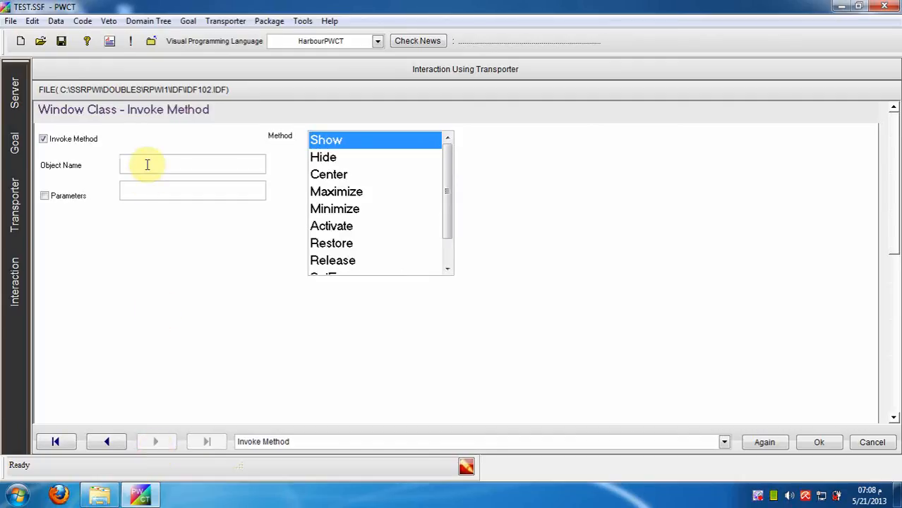
Pick win1 as the object so pClose calls win1.Release()
right_click(191, 164)
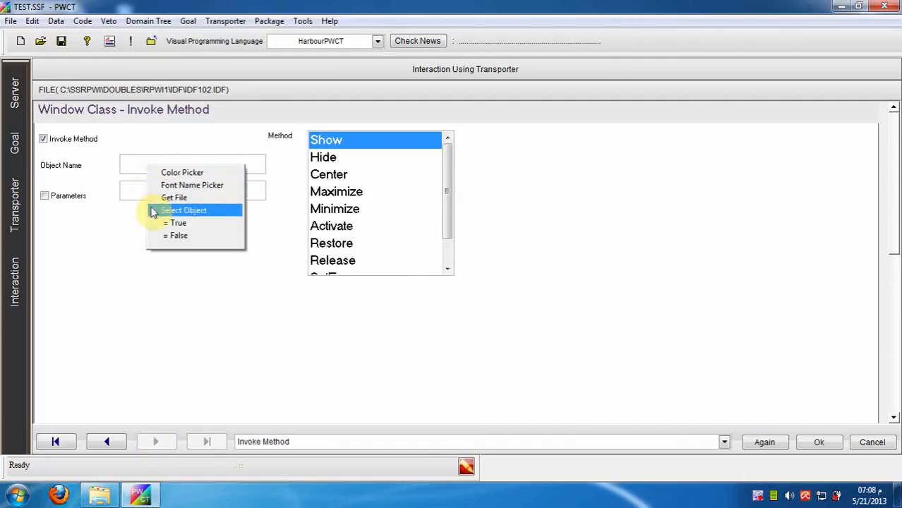
left_click(183, 211)
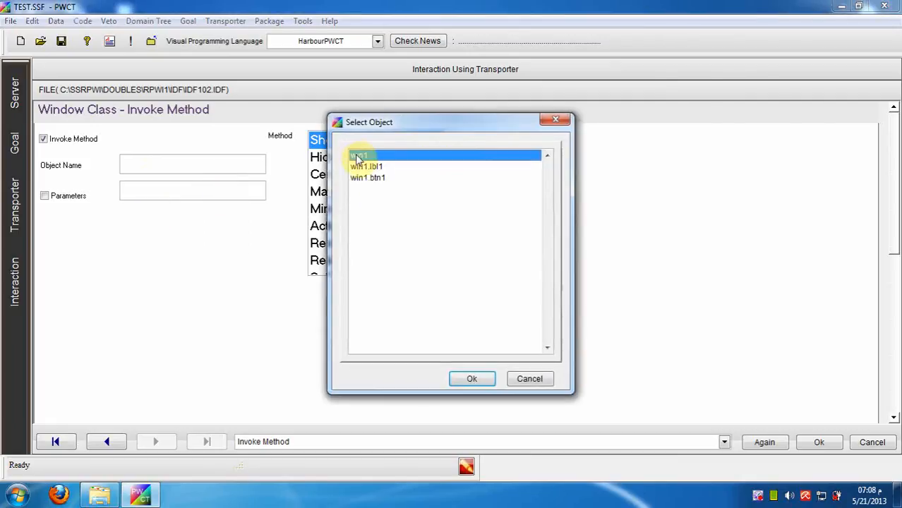
left_click(472, 378)
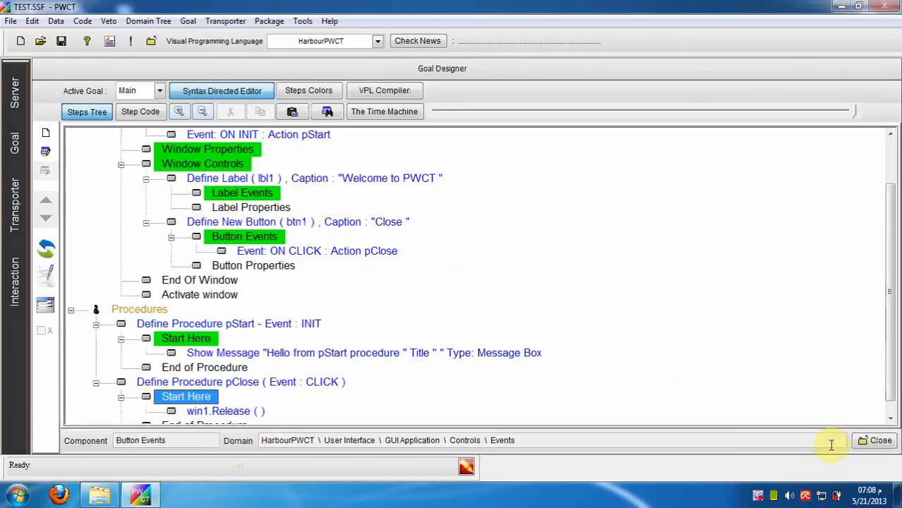
left_click(226, 411)
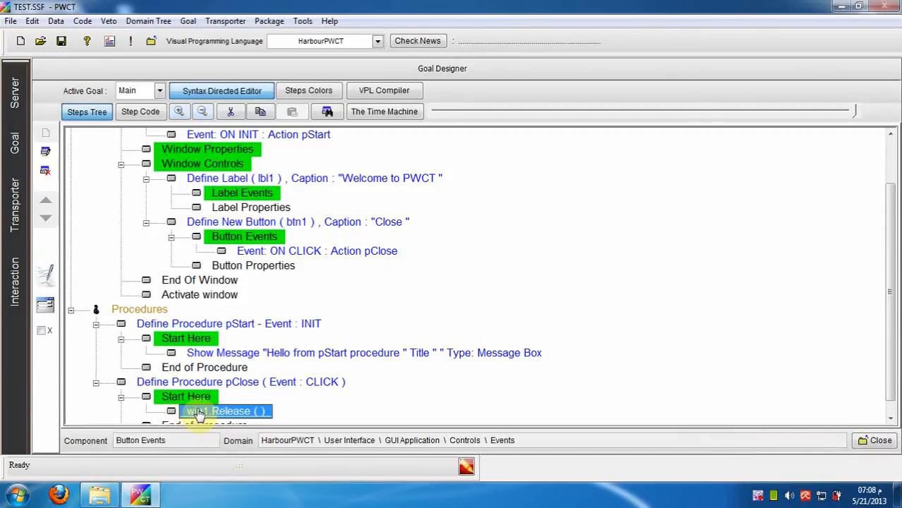
left_click(130, 41)
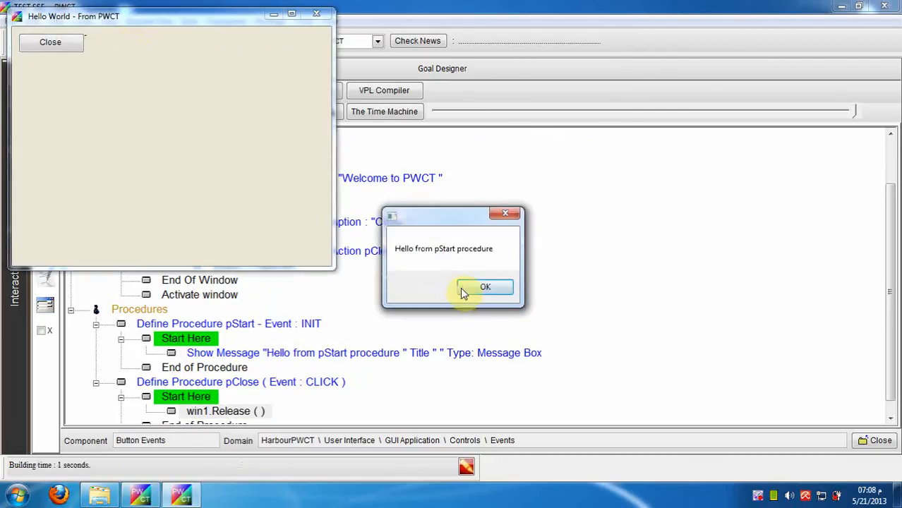
left_click(486, 286)
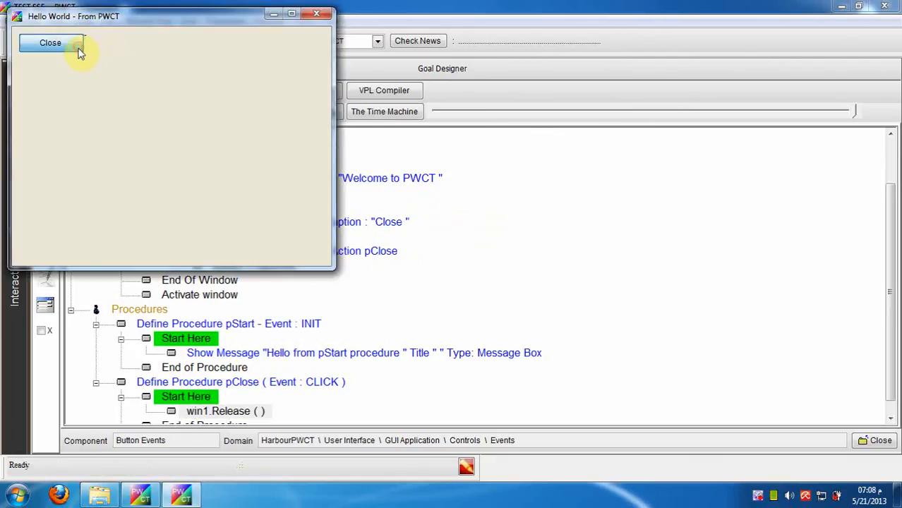
left_click(50, 42)
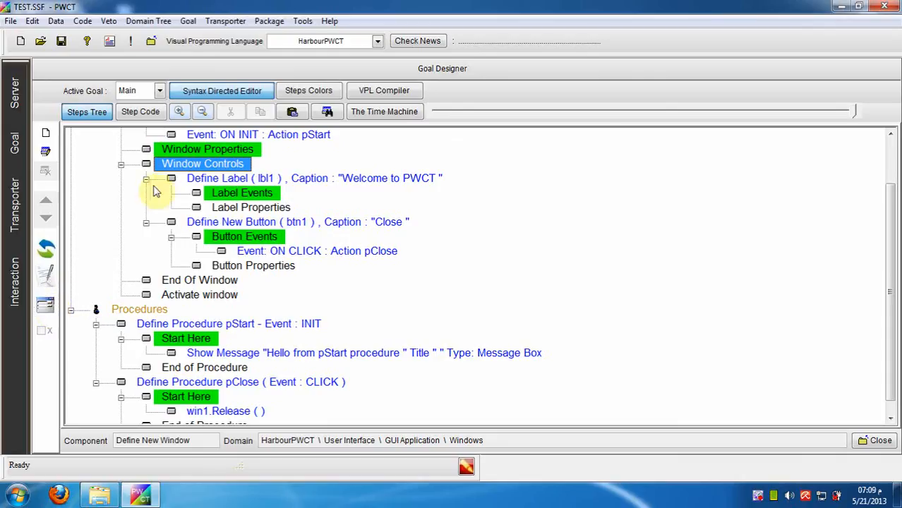
In the Form Designer, move the Close button and Welcome label toward the window's middle
right_click(203, 164)
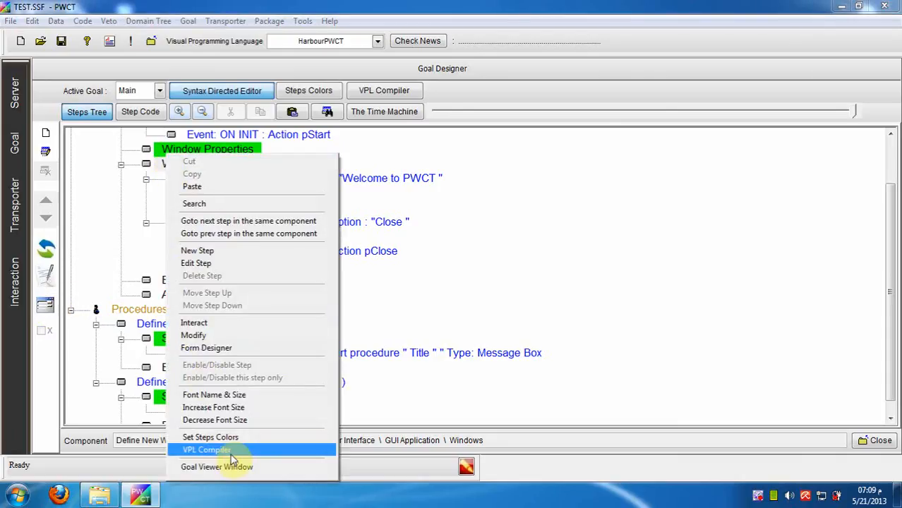
mouse_move(233, 347)
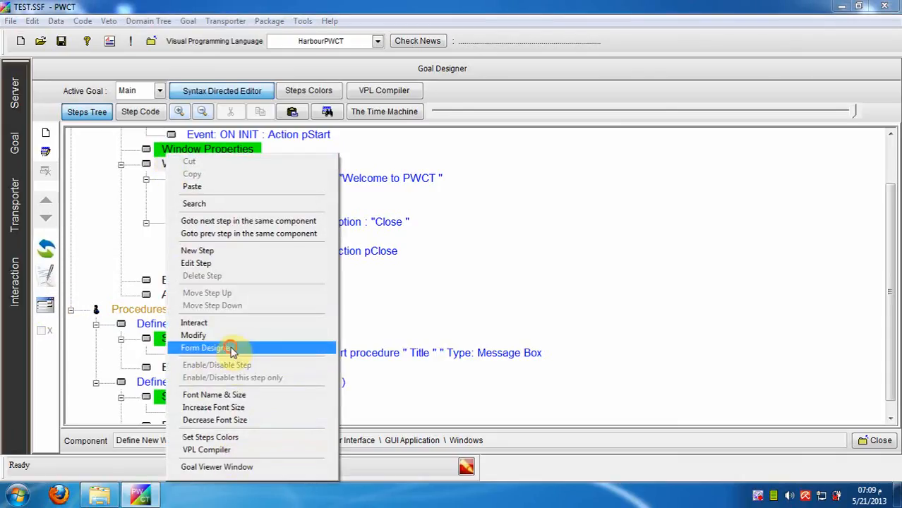
left_click(206, 347)
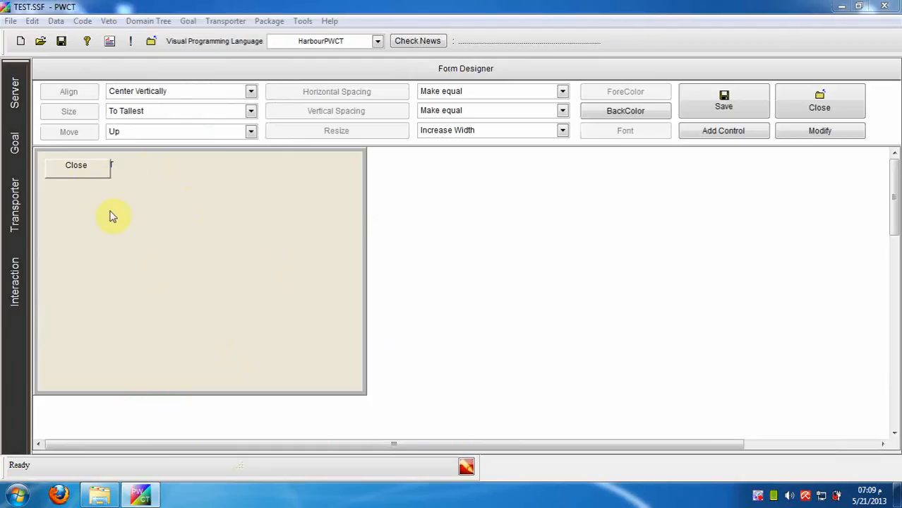
left_click(76, 165)
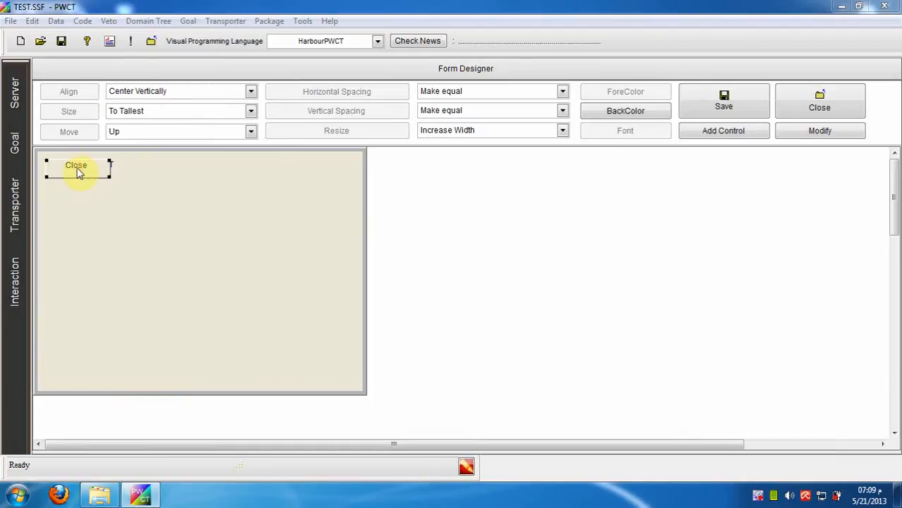
left_click_drag(76, 169, 183, 234)
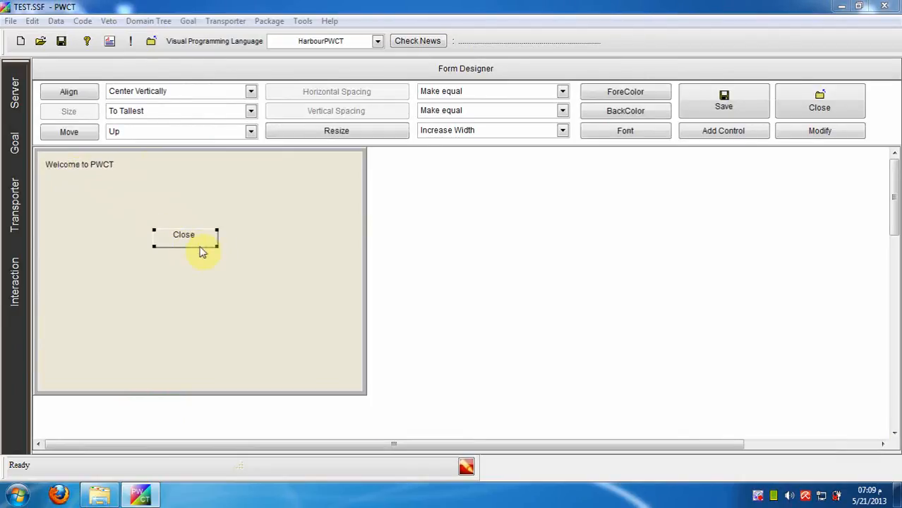
left_click(173, 190)
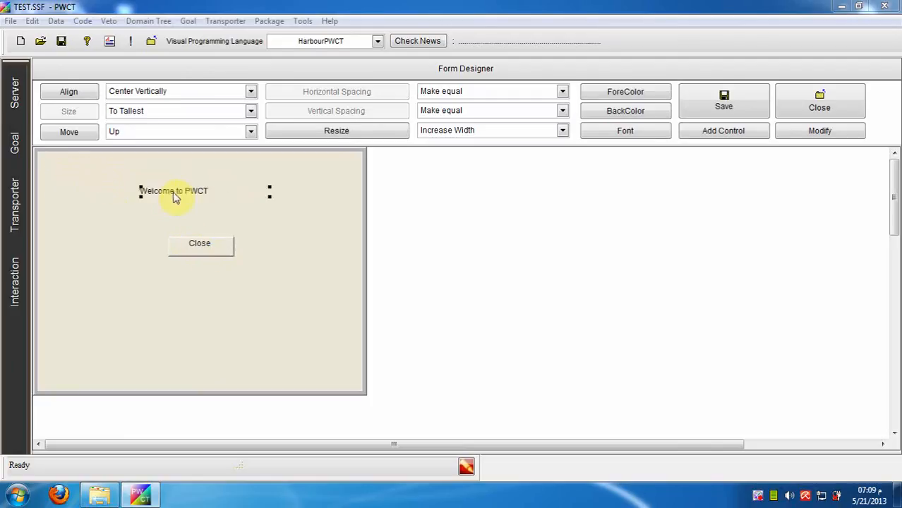
mouse_move(268, 195)
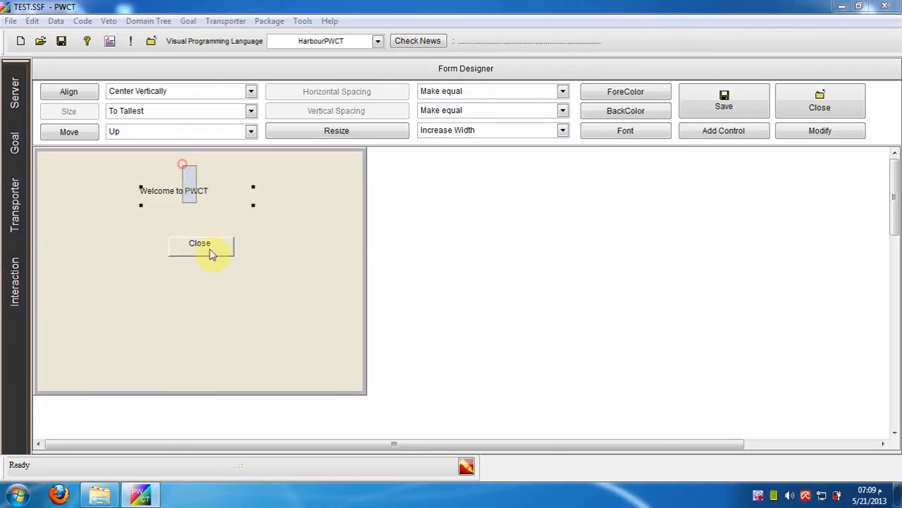
Align both controls' left sides and give them a larger font
left_click(68, 90)
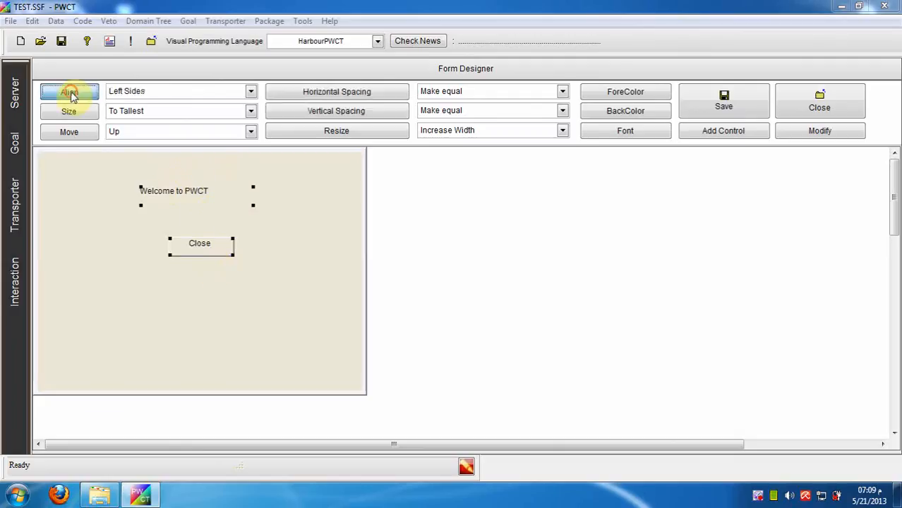
left_click(67, 90)
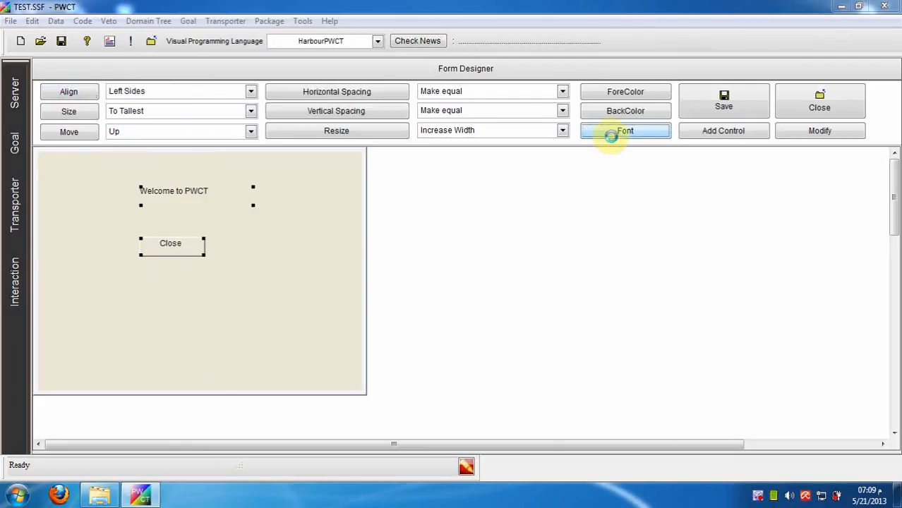
left_click(623, 130)
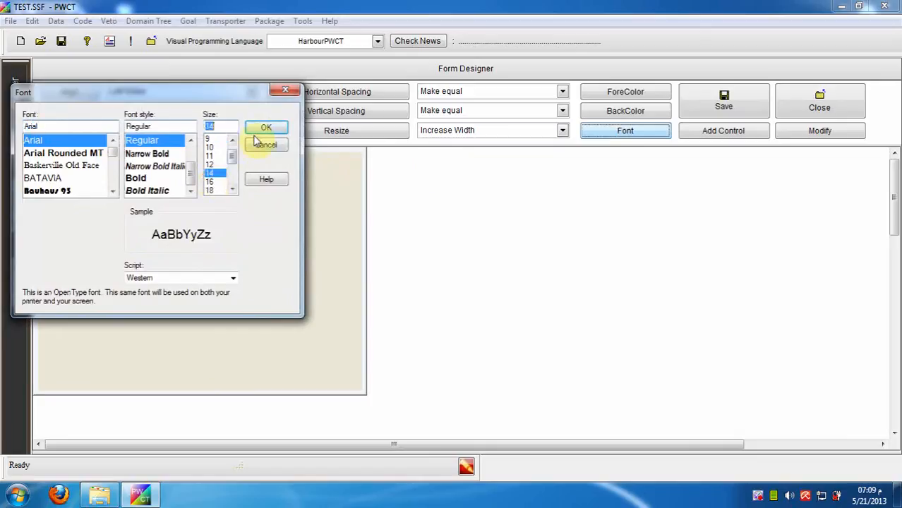
left_click(265, 127)
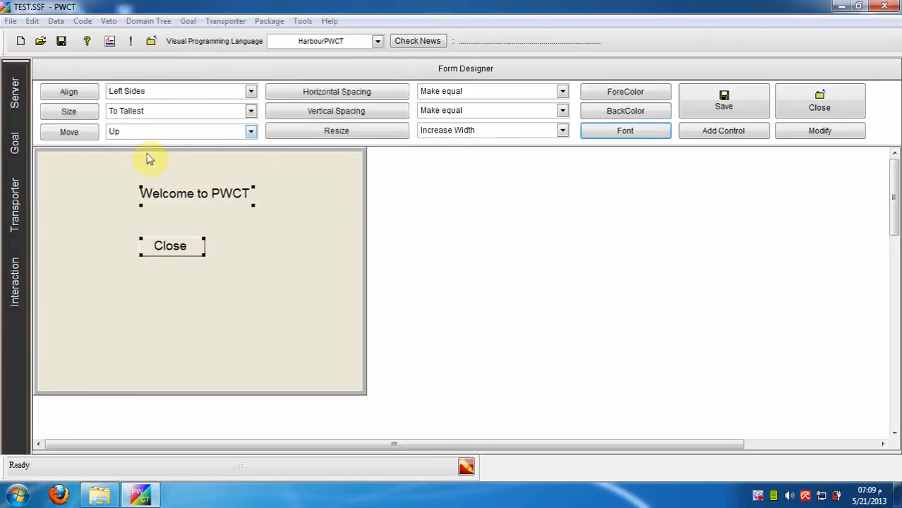
Center the label and Close button vertically and horizontally in the window
left_click(251, 91)
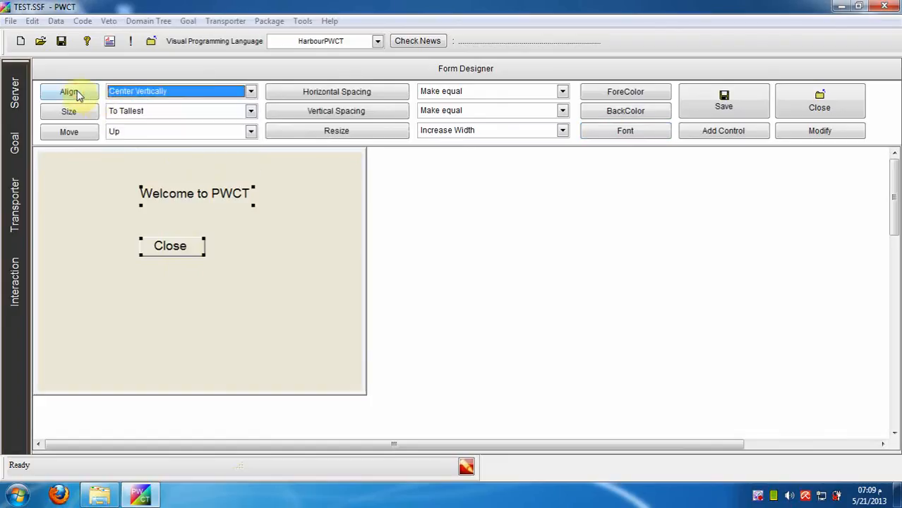
left_click(68, 90)
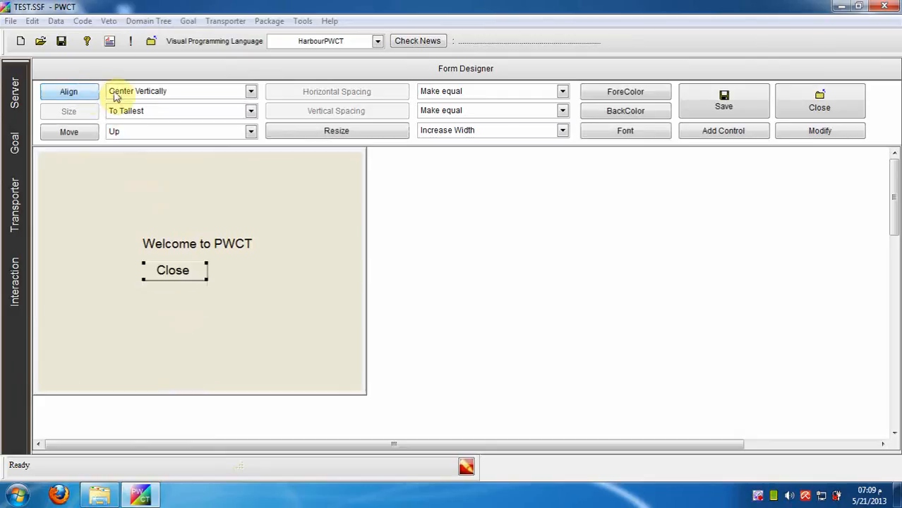
left_click(68, 91)
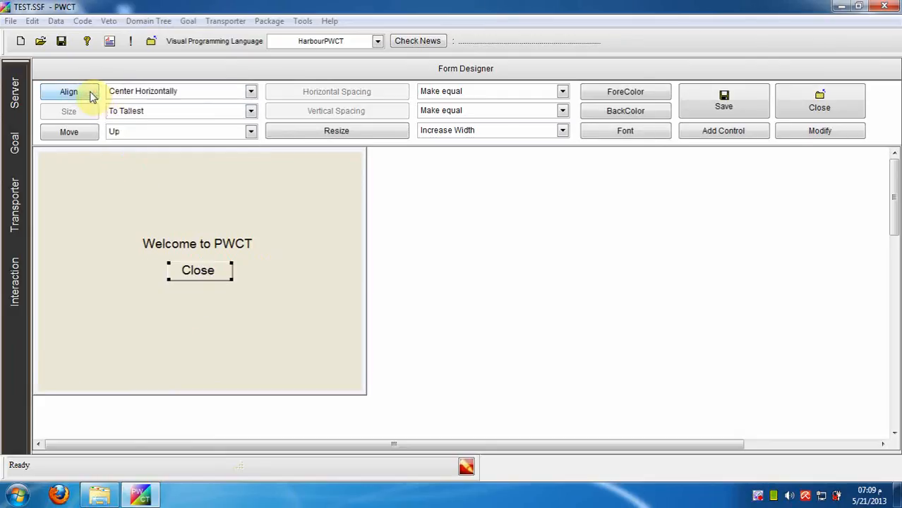
mouse_move(618, 208)
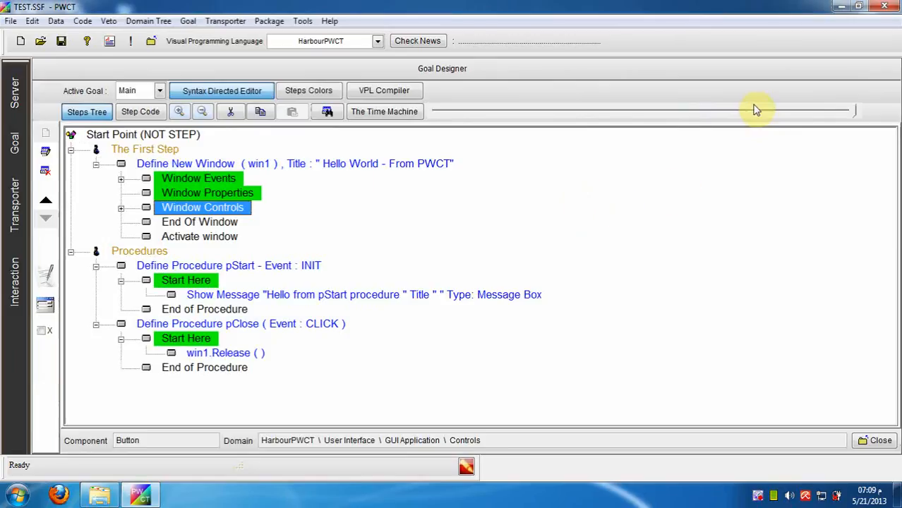
left_click(120, 207)
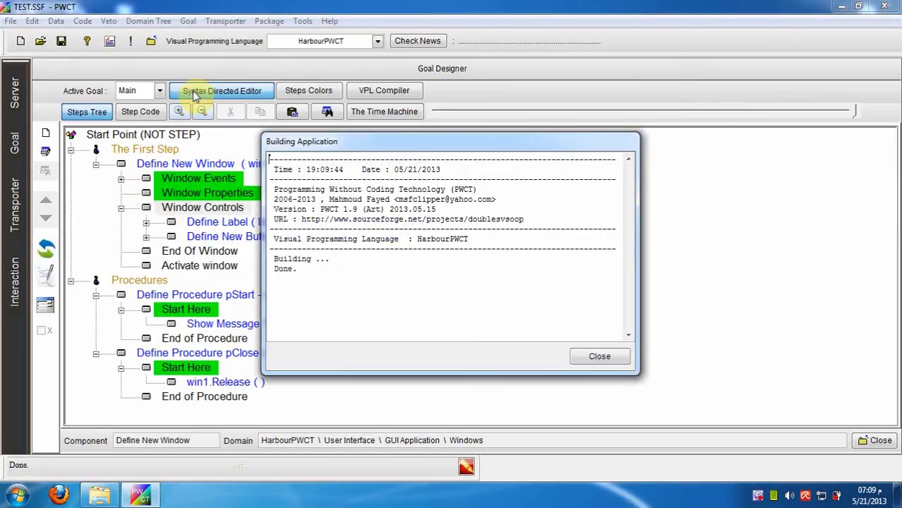
left_click(599, 356)
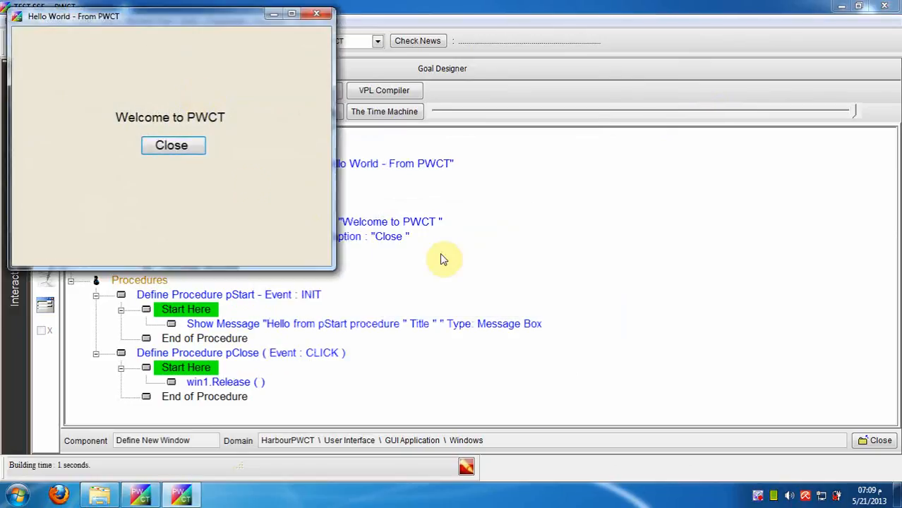
left_click(171, 144)
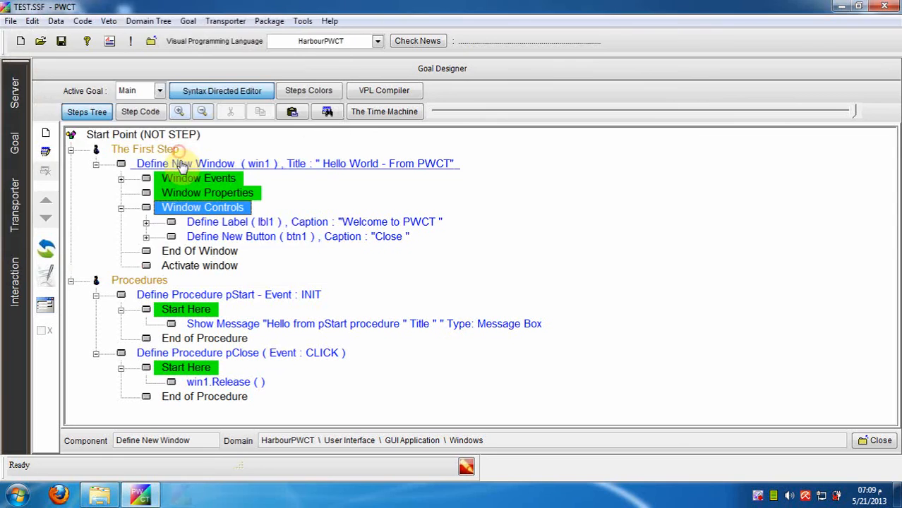